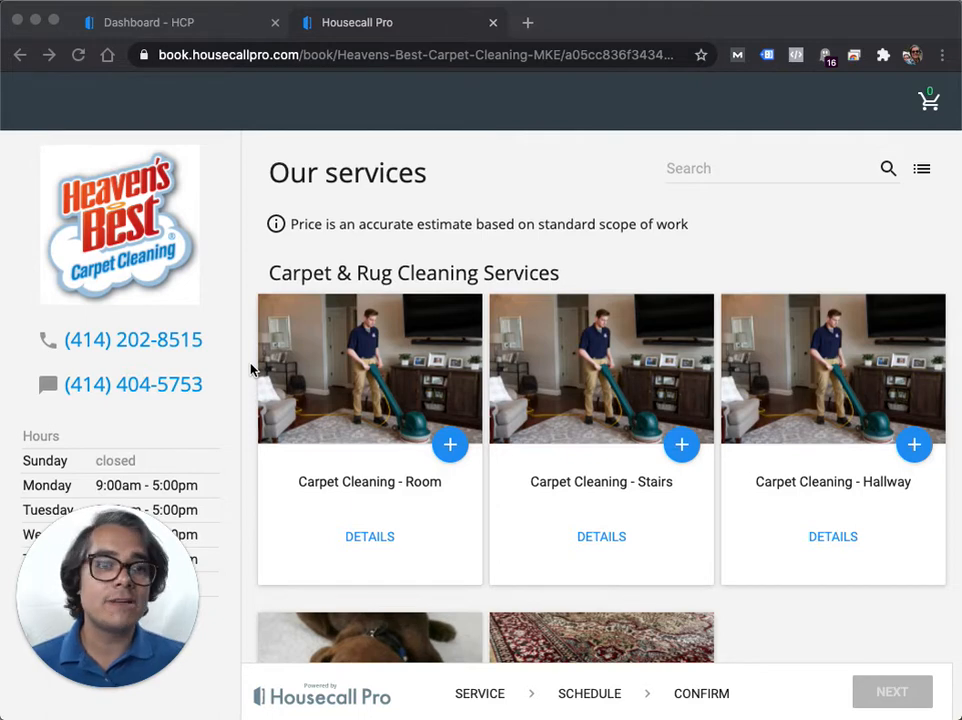
mouse_move(660, 244)
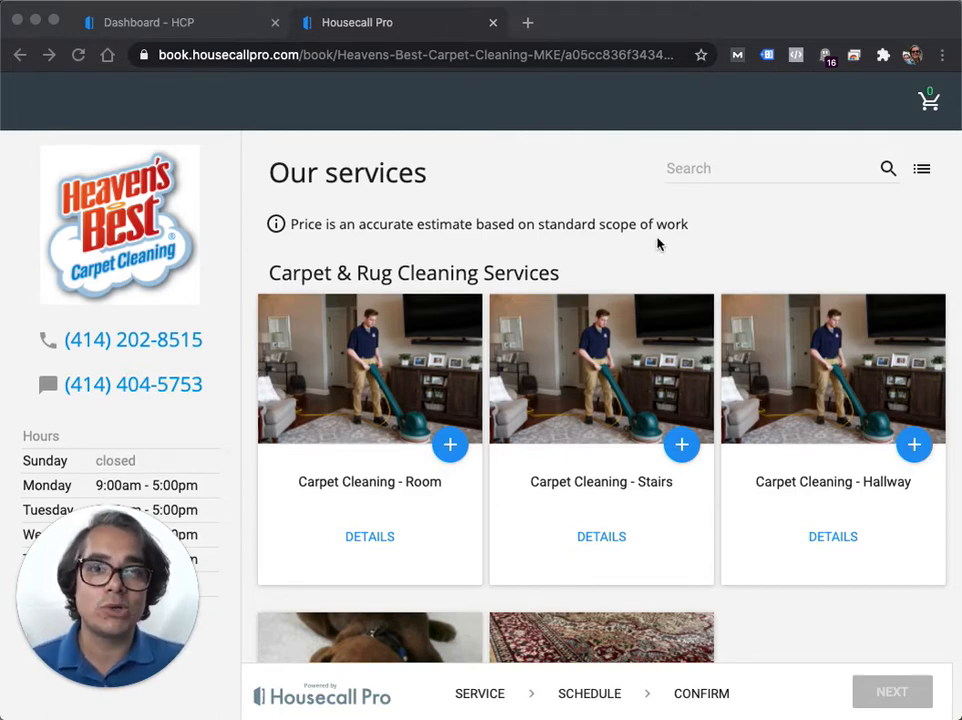
mouse_move(630, 252)
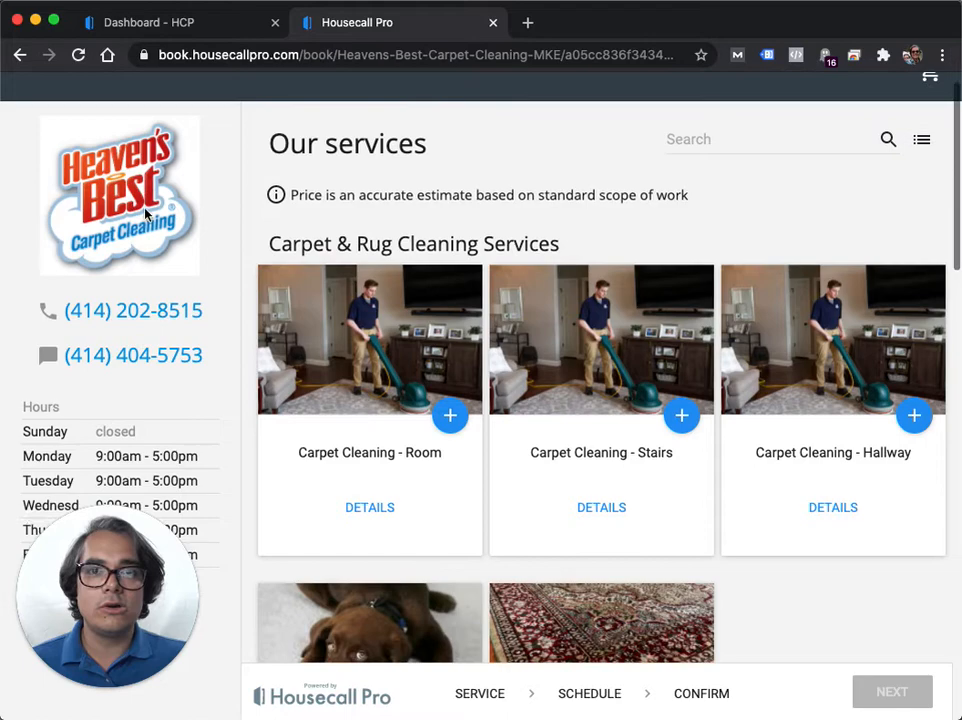
Add Carpet Cleaning - Room (qty 2) and Carpet Cleaning - Stairs to the booking.
scroll("down", 3)
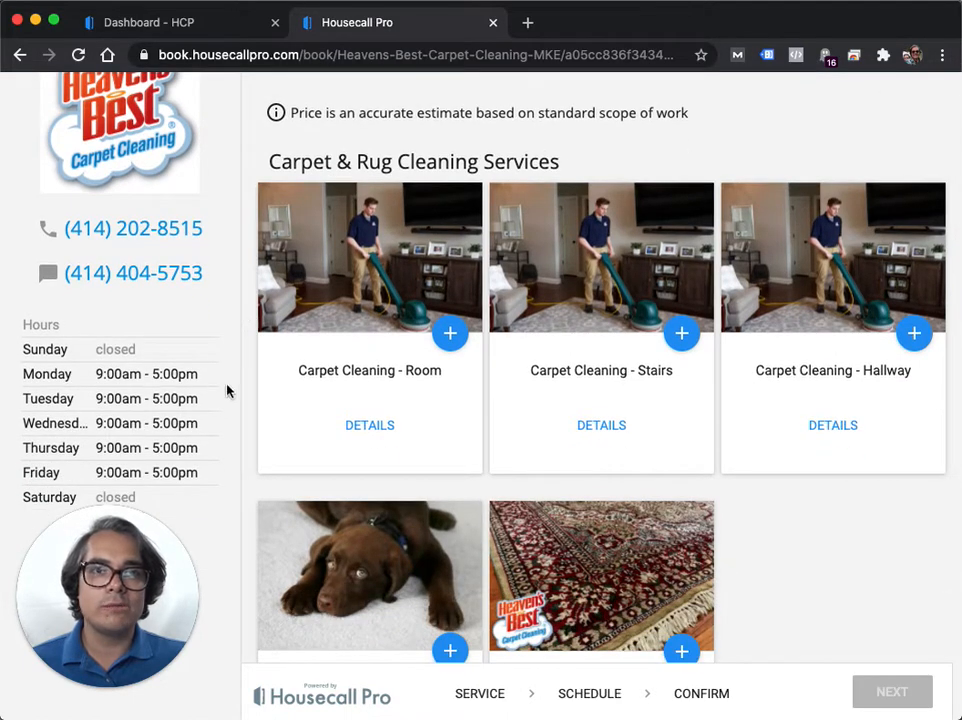
scroll("up", 3)
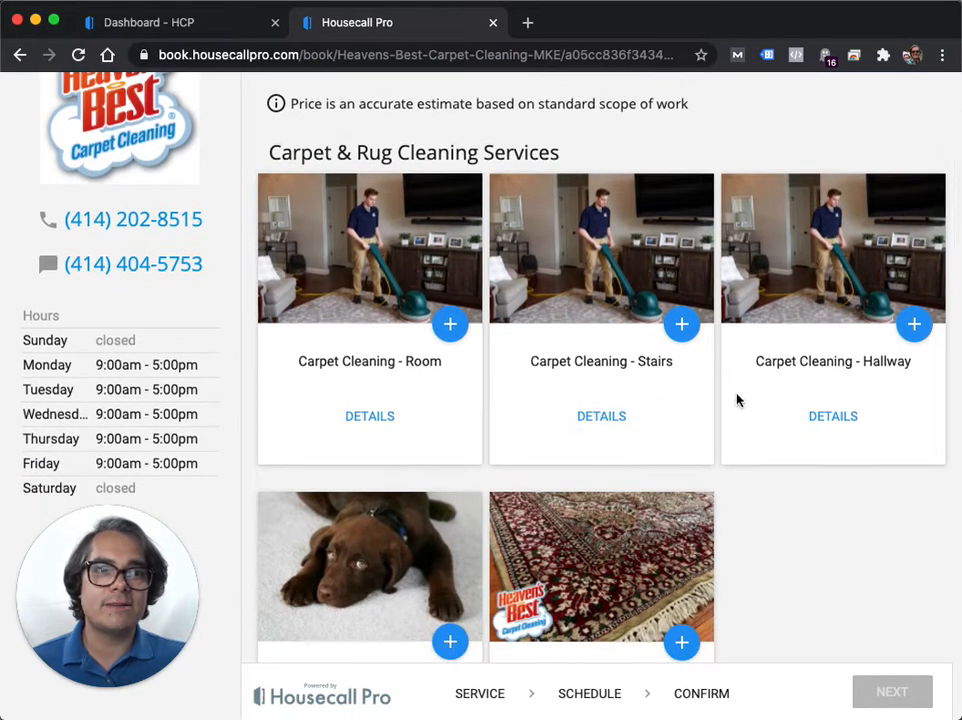
scroll("down", 3)
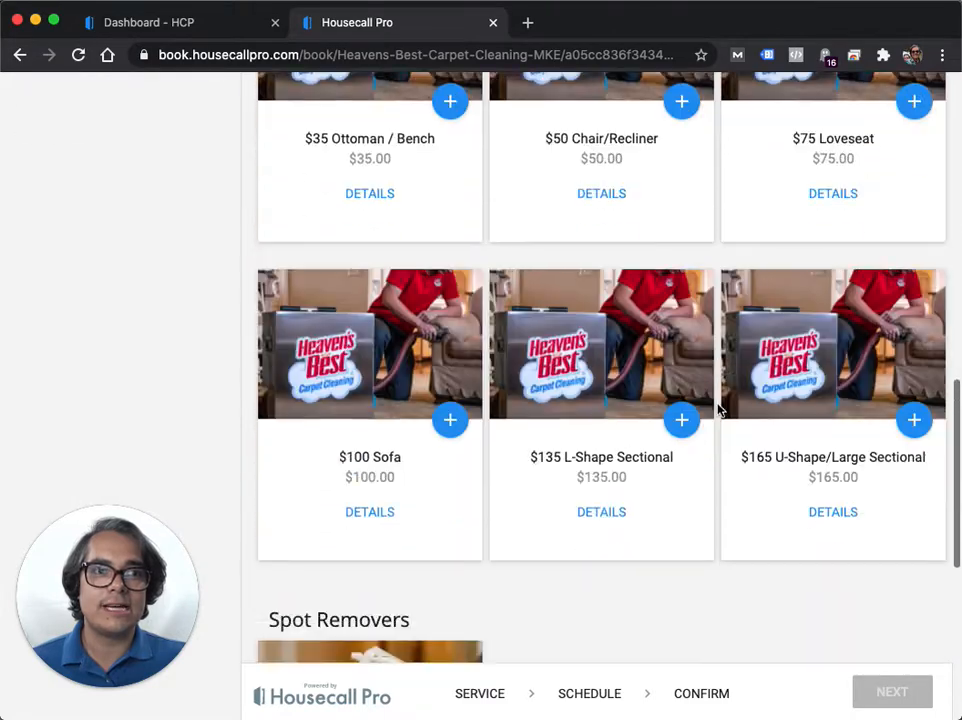
scroll("up", 3)
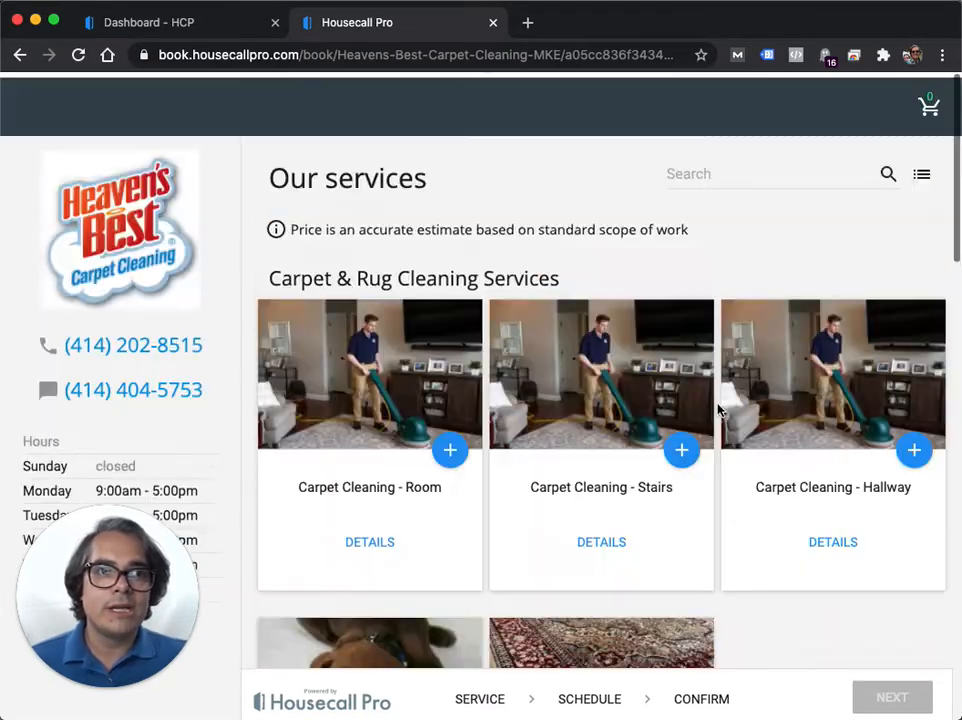
left_click(450, 450)
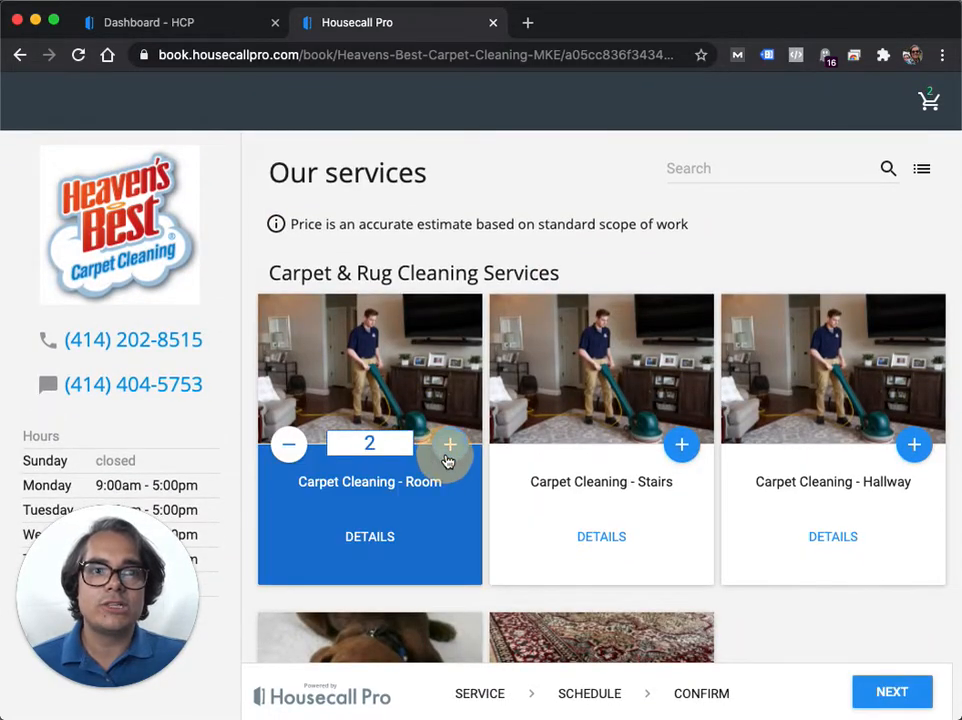
left_click(680, 444)
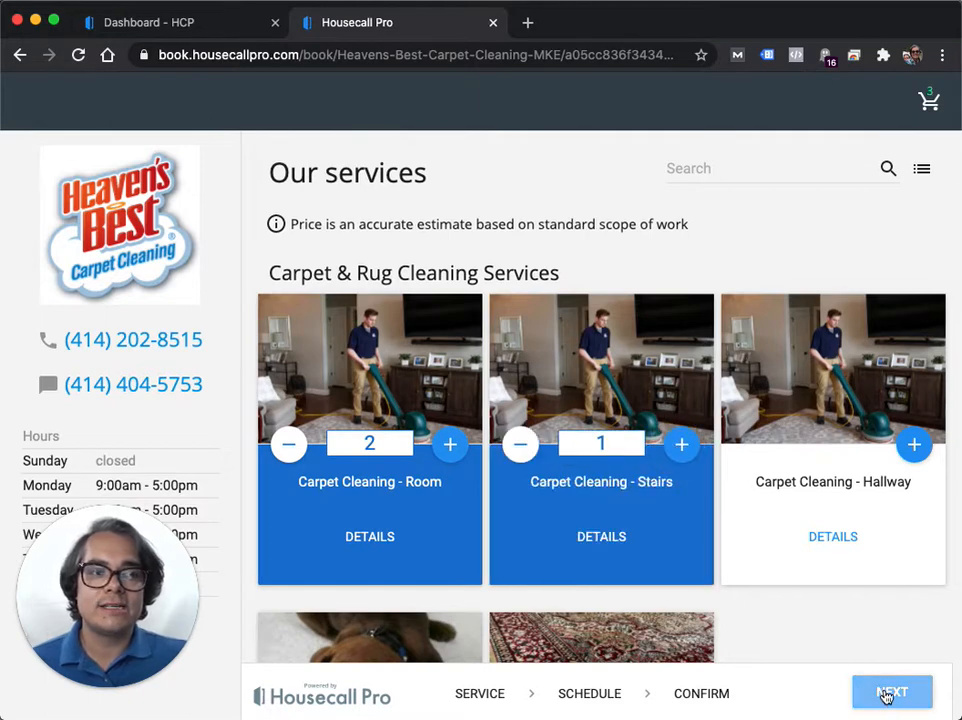
Continue to the arrival-window step to pick Thu 09/10 11:30a–2p.
left_click(892, 692)
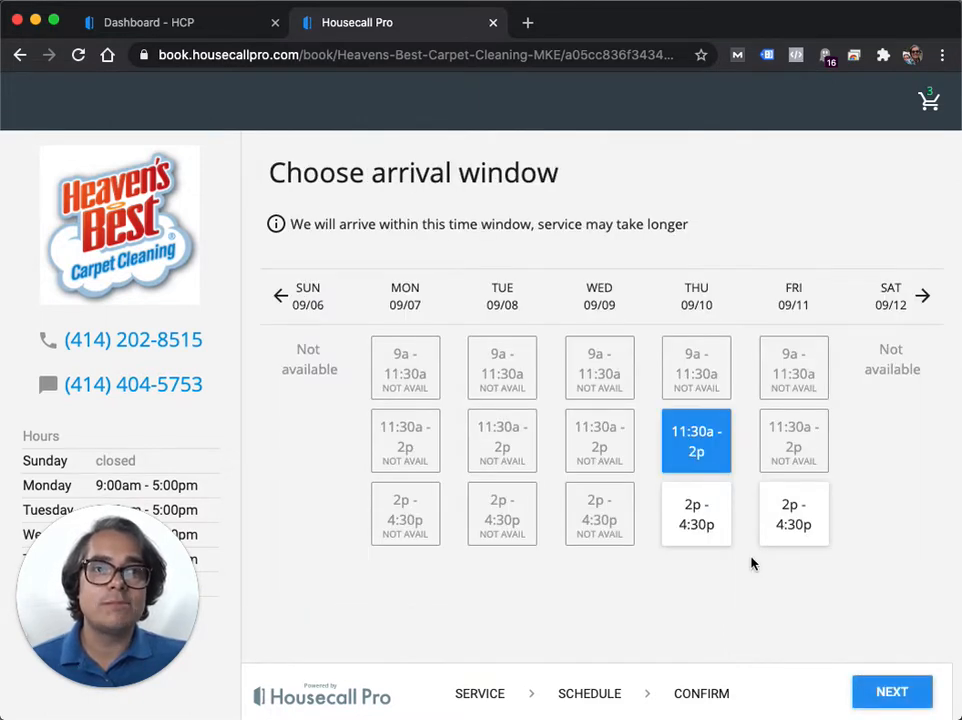
mouse_move(744, 552)
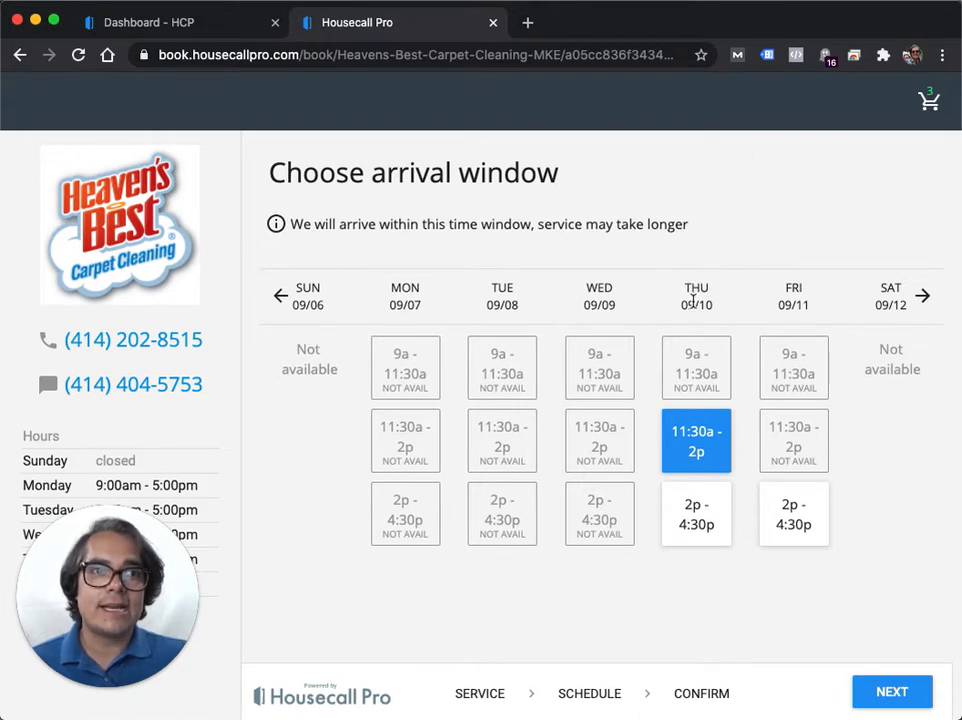
mouse_move(696, 442)
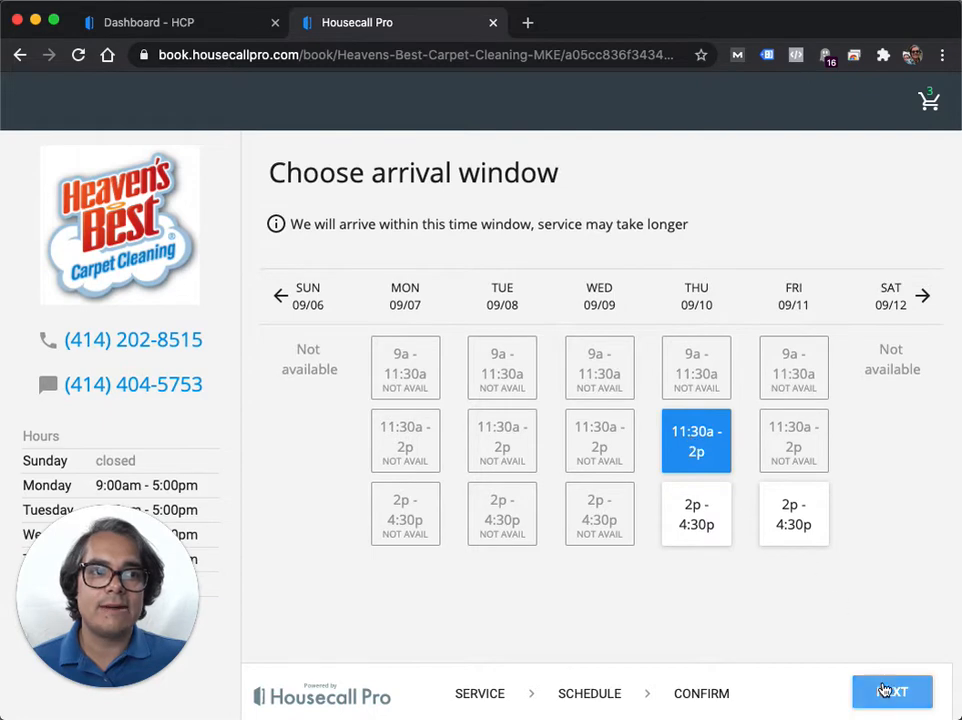
Review the Confirm booking summary for Thursday, Sep 10.
left_click(892, 692)
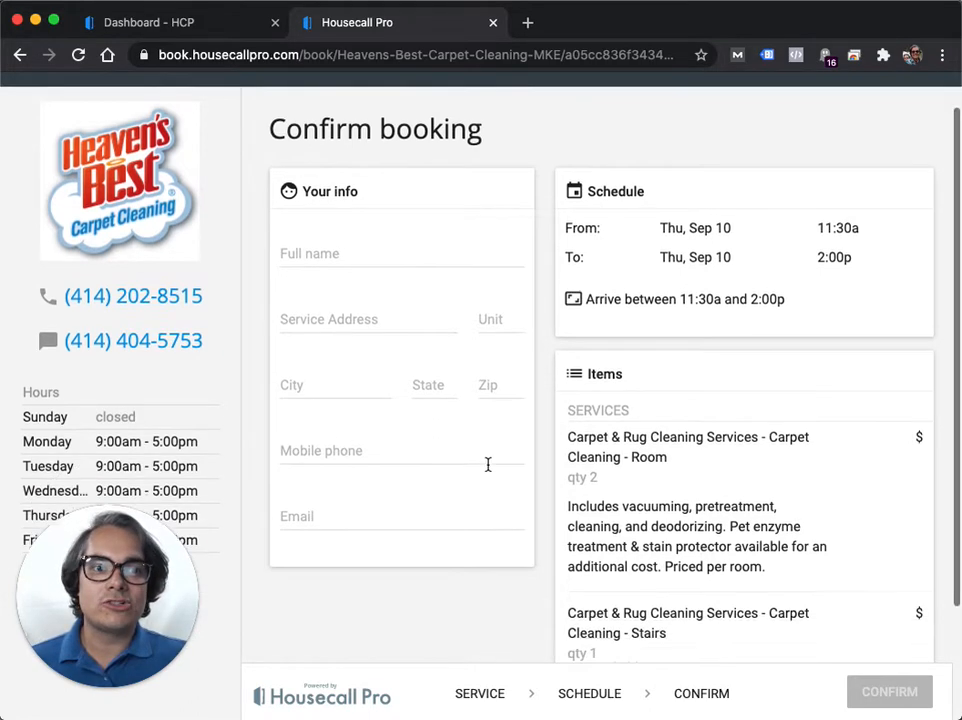
scroll("down", 3)
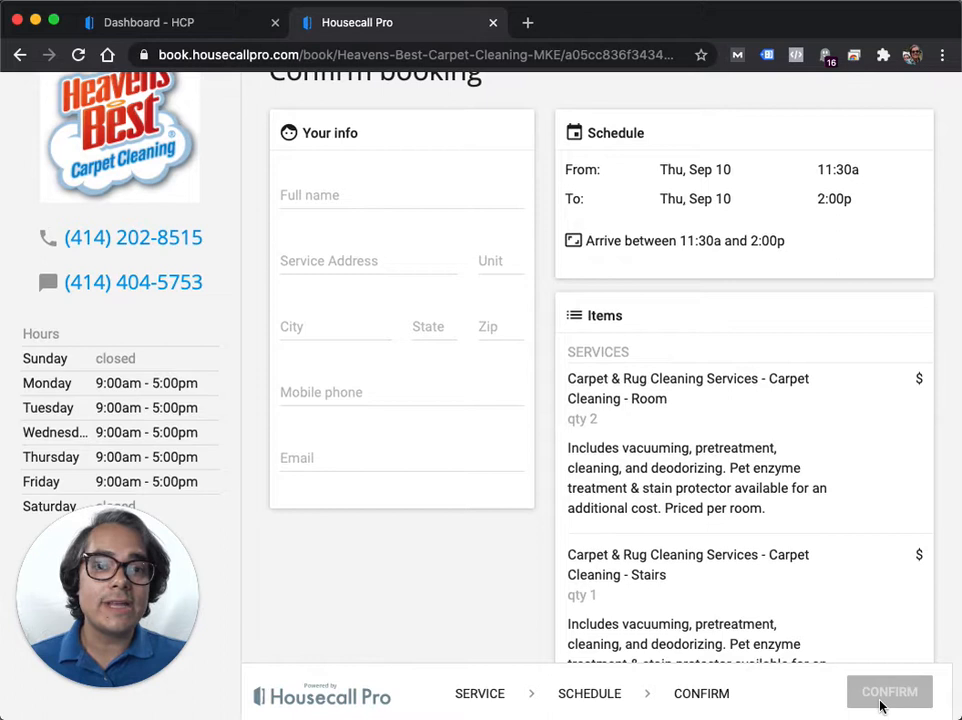
mouse_move(536, 430)
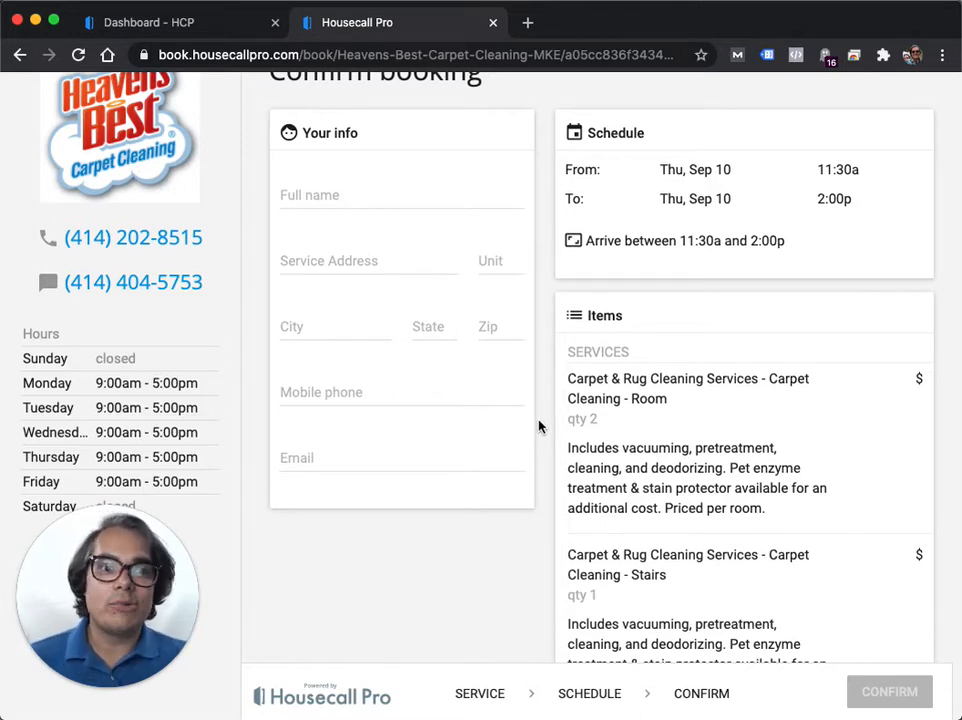
scroll("up", 3)
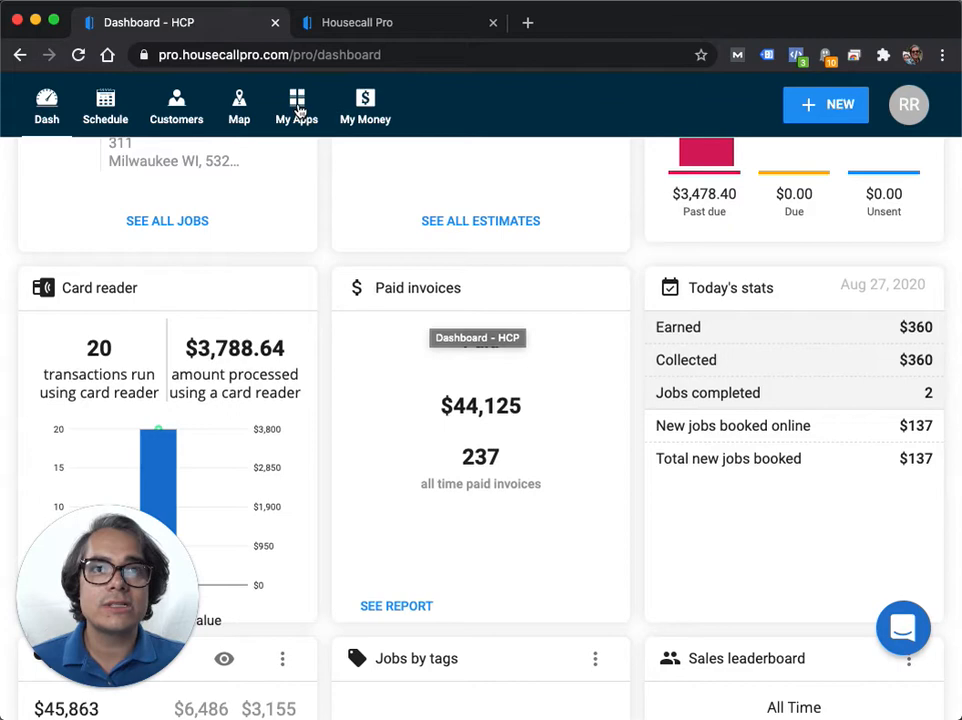
Go to Account settings from the profile avatar menu.
left_click(296, 104)
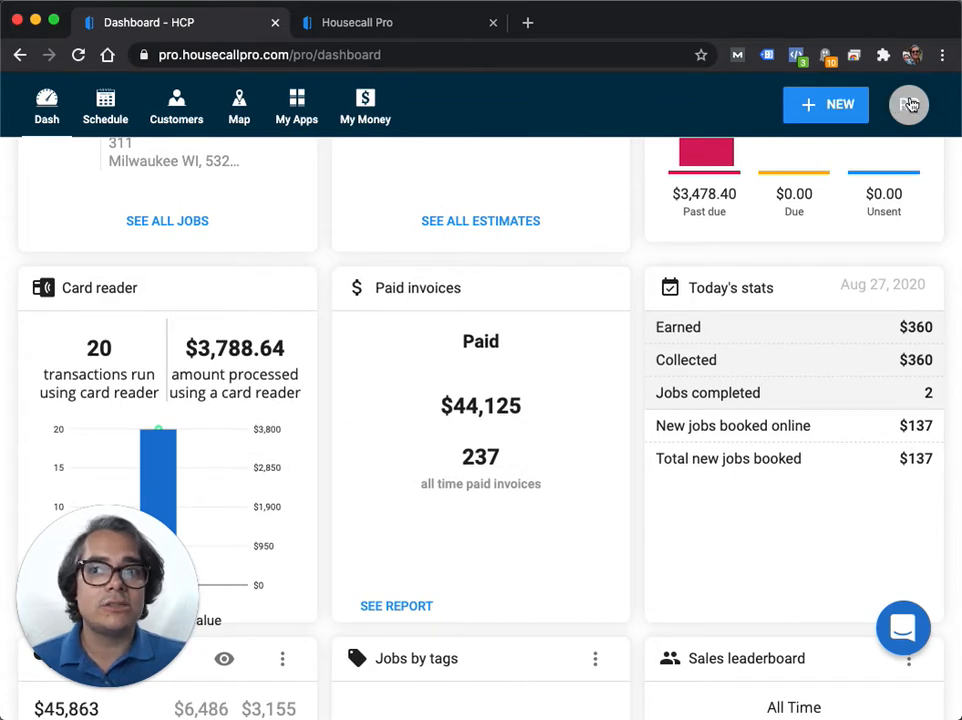
left_click(908, 104)
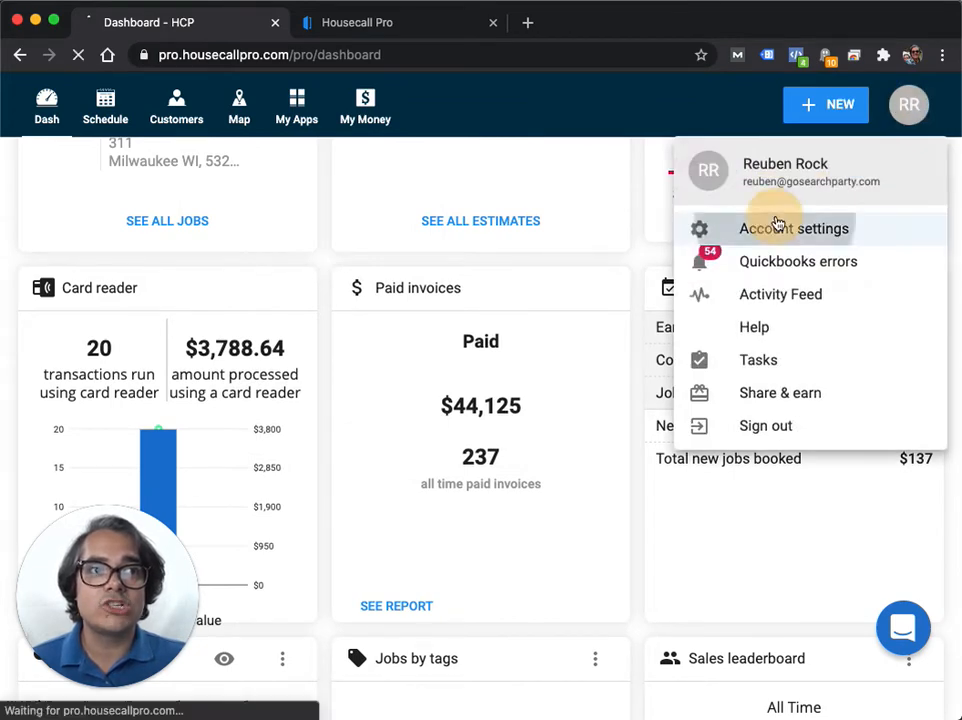
left_click(792, 228)
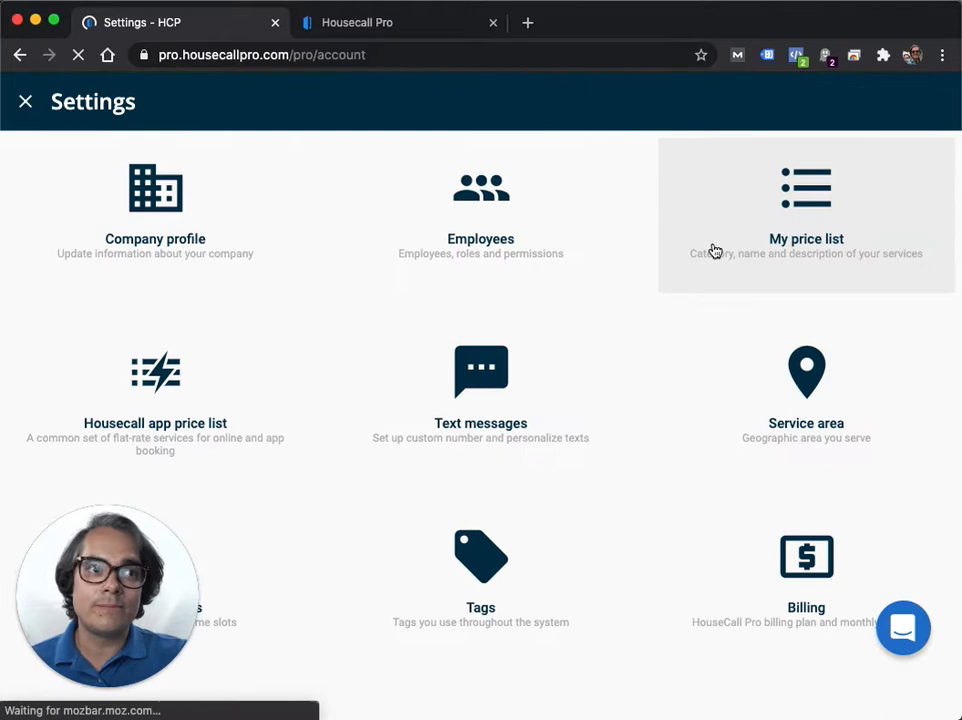
Enable Book online for the Carpet Cleaning services in My price list, leaving Weekend Surcharge off.
left_click(806, 200)
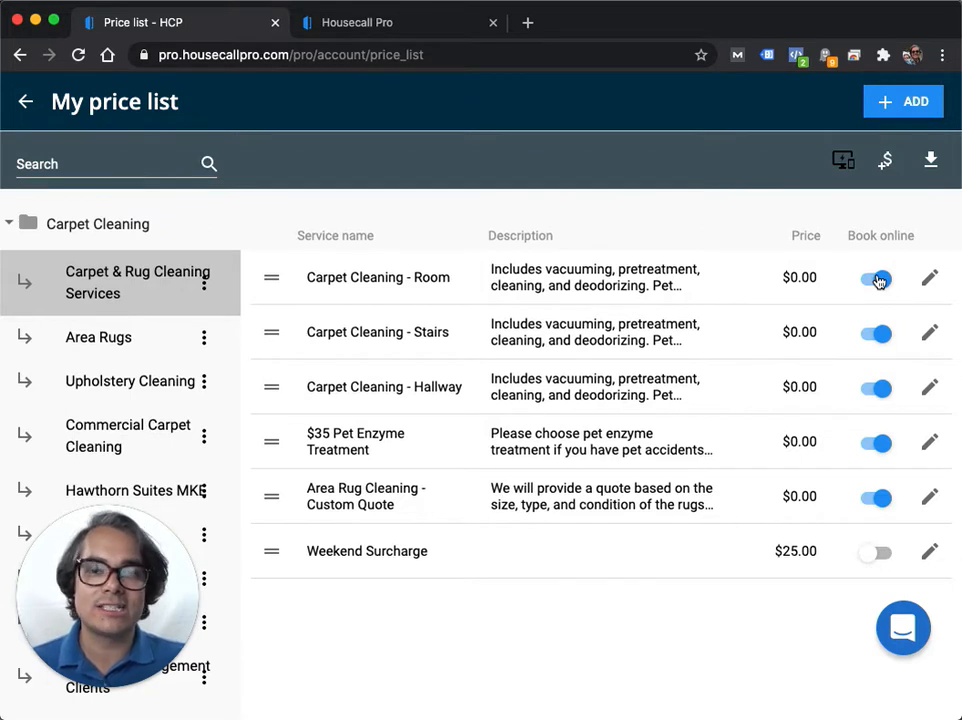
mouse_move(740, 308)
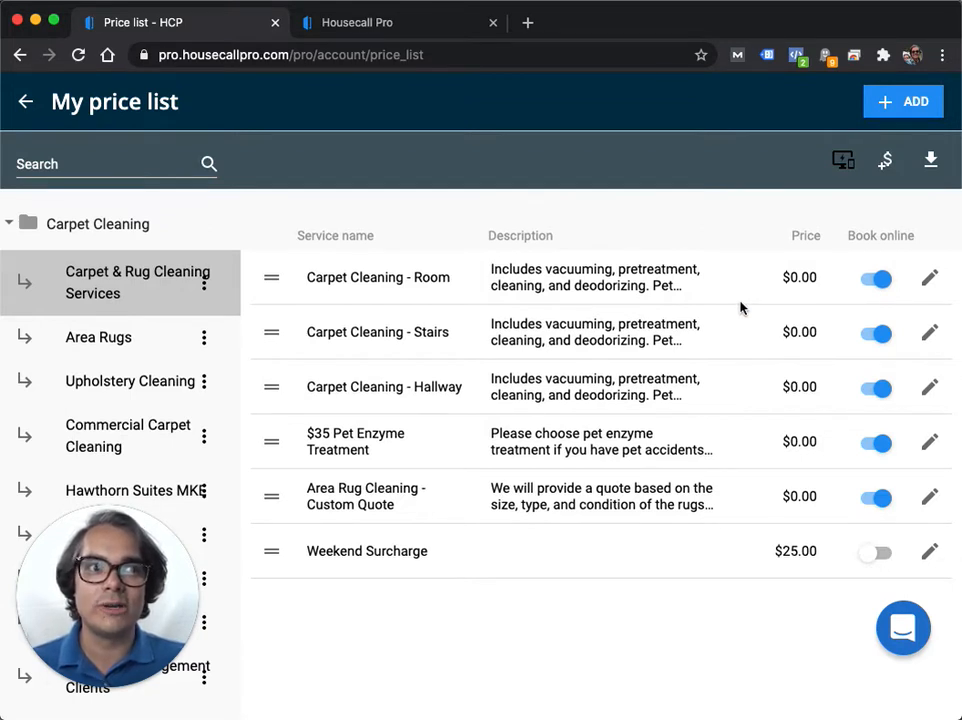
mouse_move(712, 412)
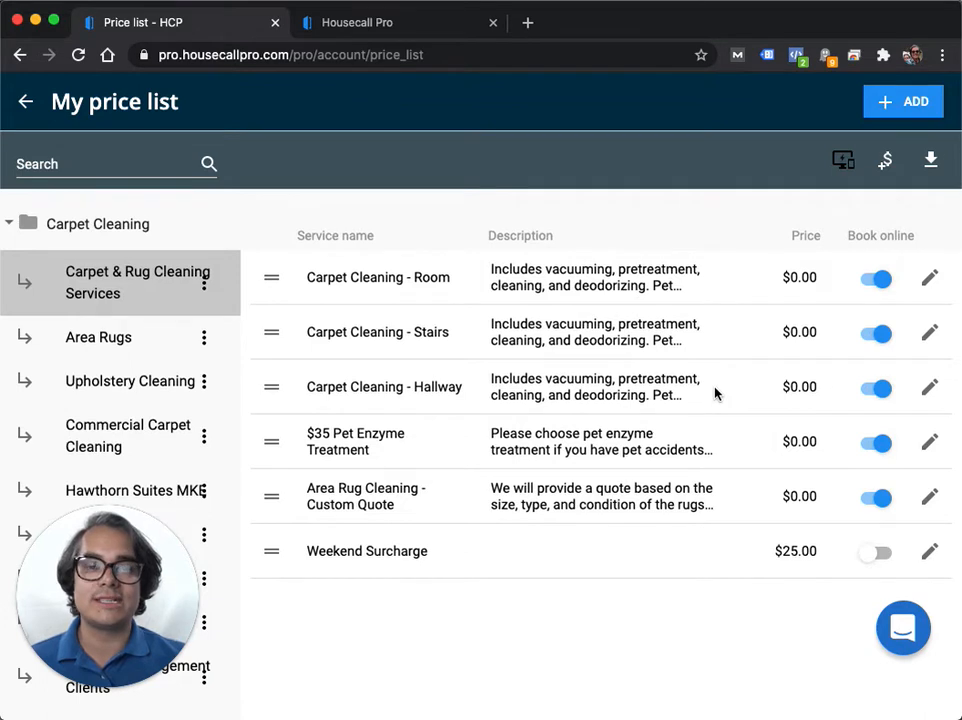
mouse_move(780, 316)
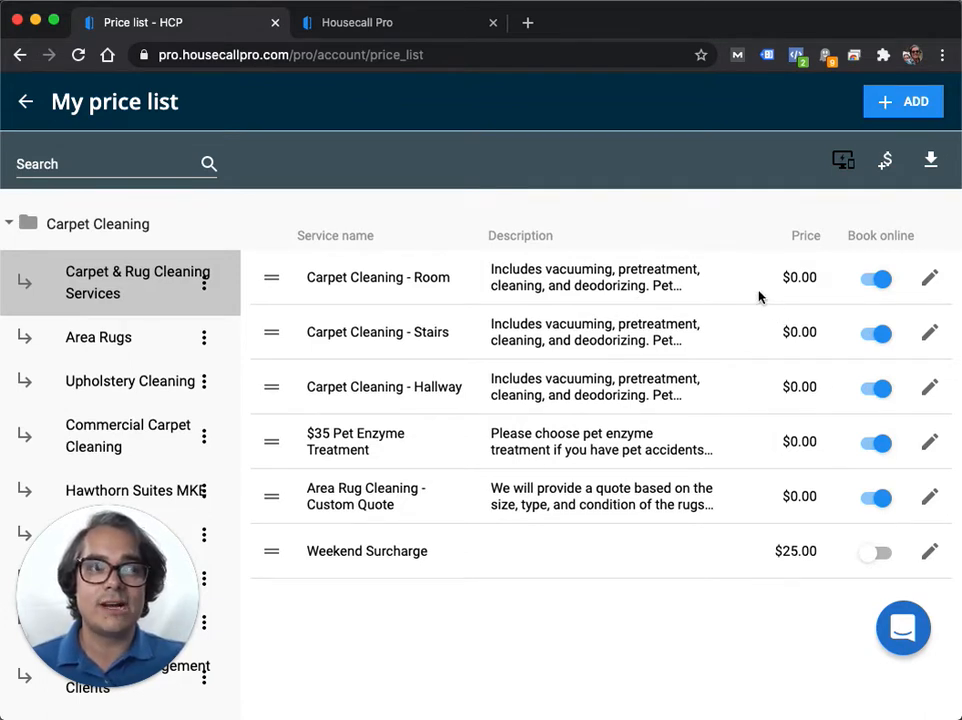
mouse_move(742, 204)
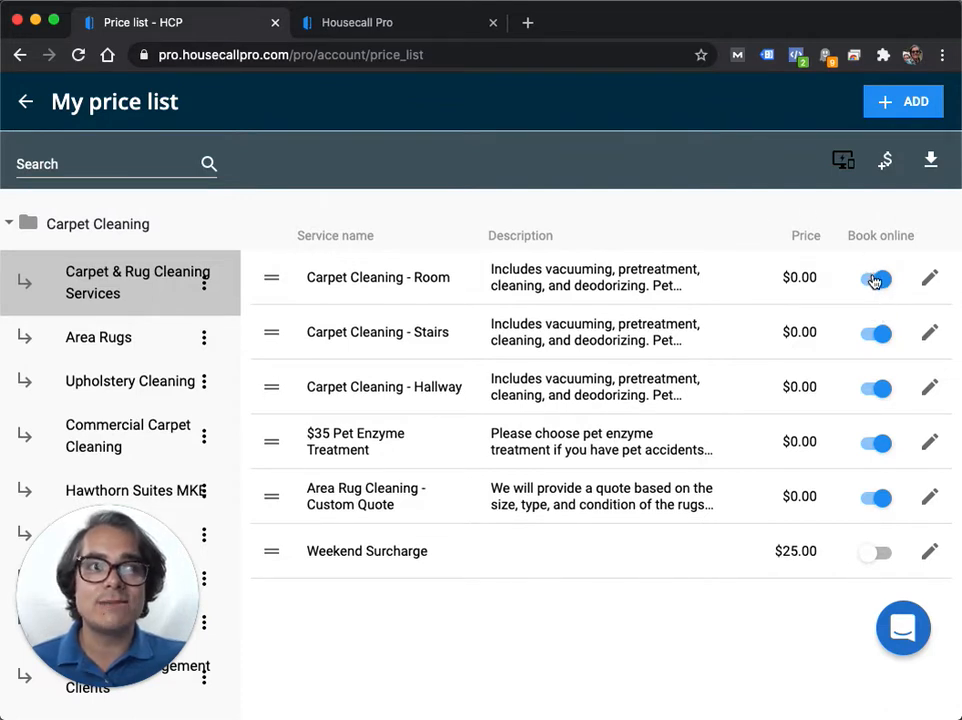
mouse_move(872, 240)
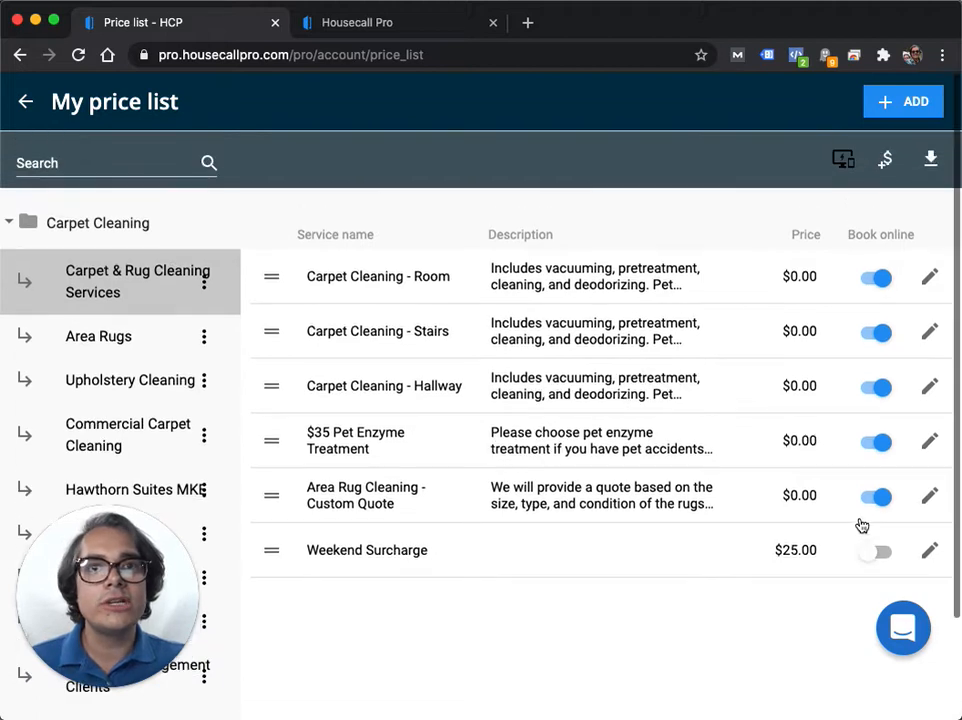
mouse_move(800, 450)
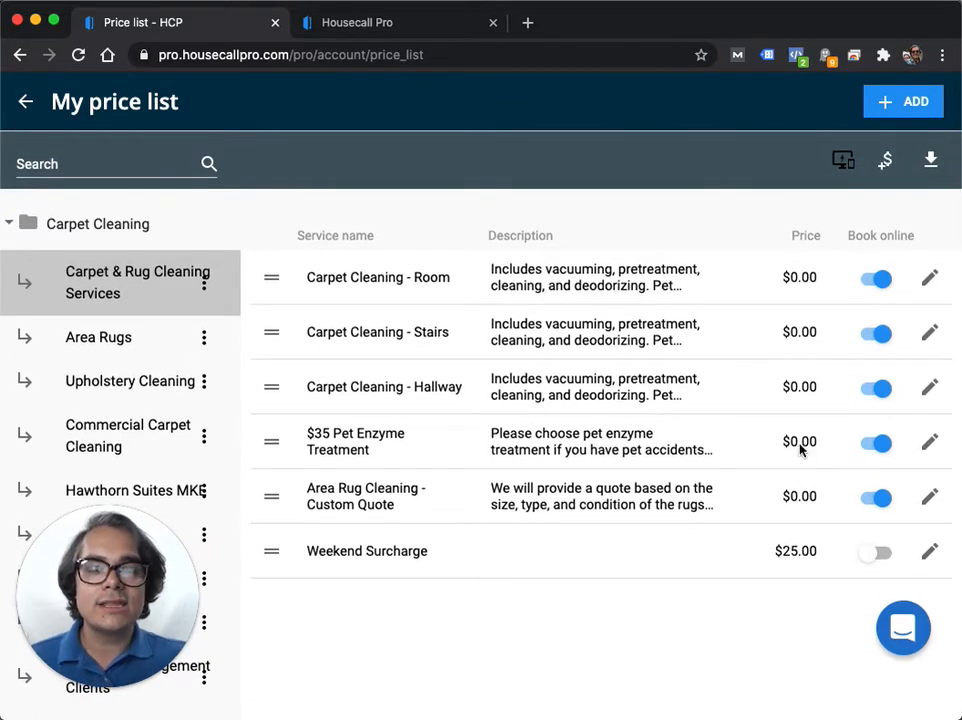
mouse_move(756, 426)
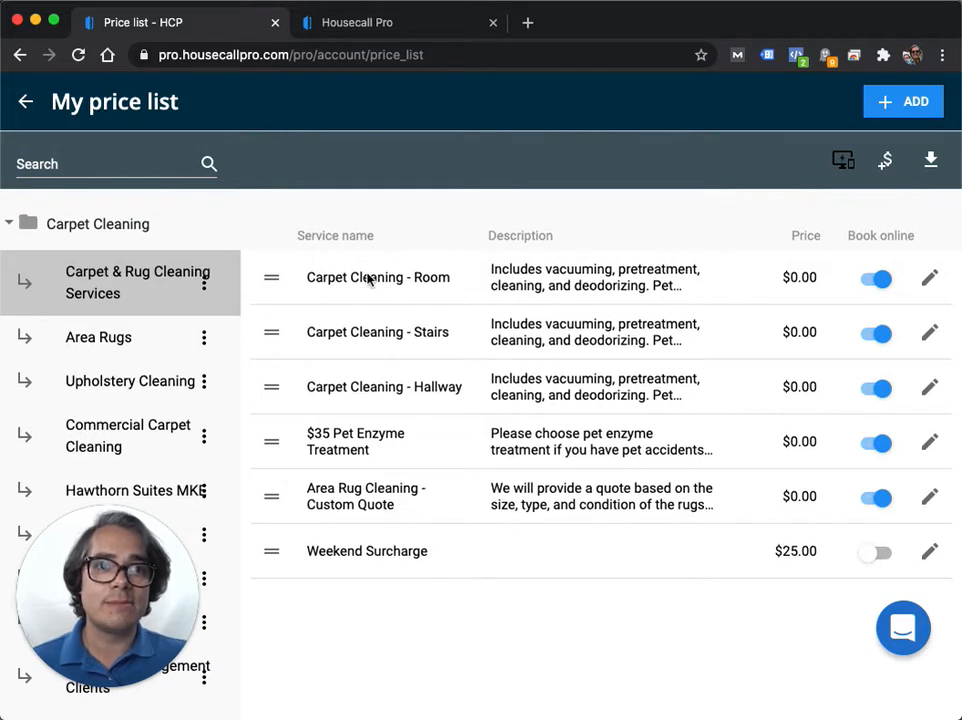
mouse_move(424, 336)
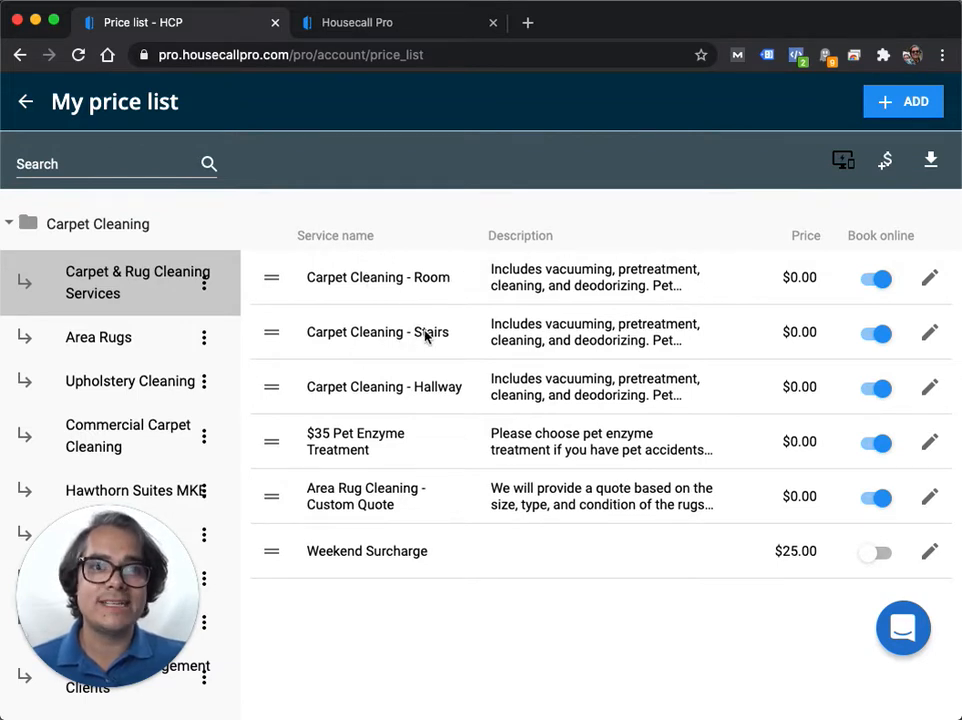
mouse_move(362, 448)
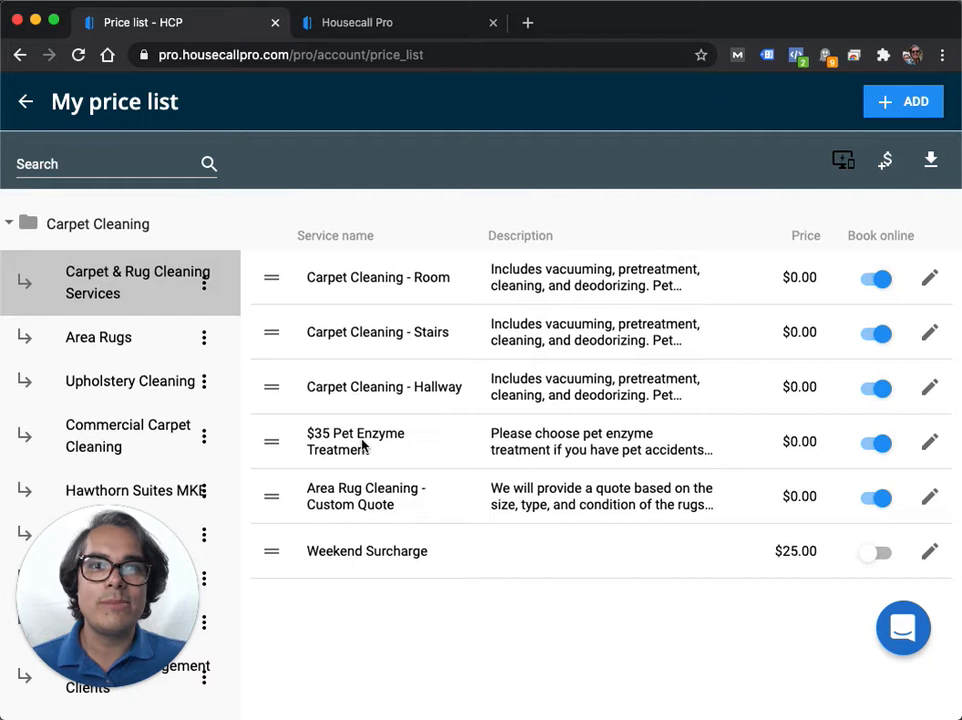
mouse_move(430, 504)
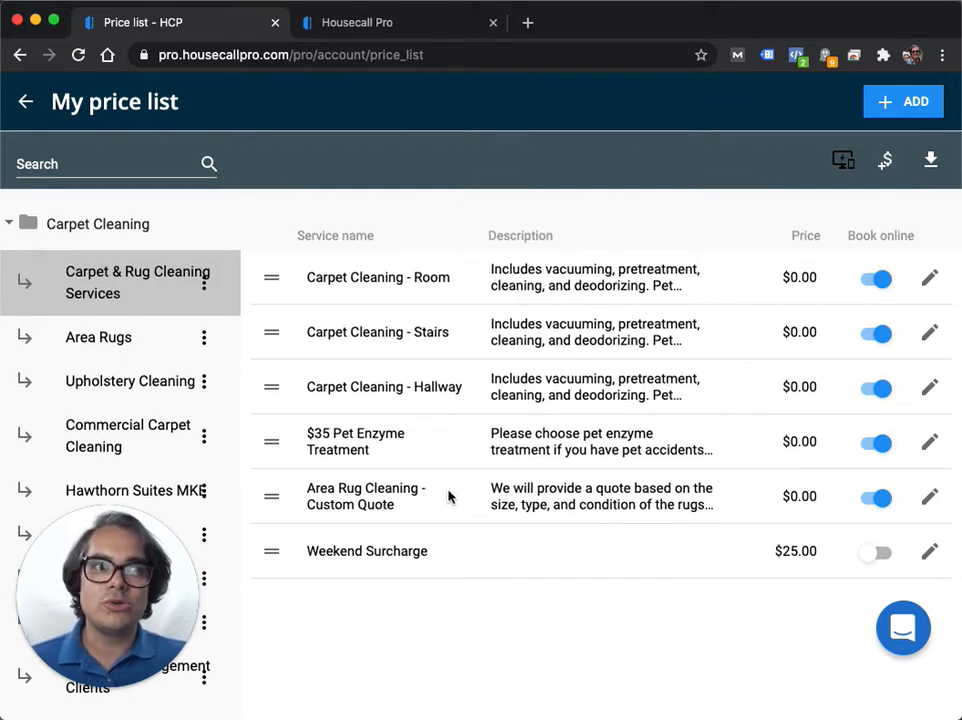
mouse_move(784, 492)
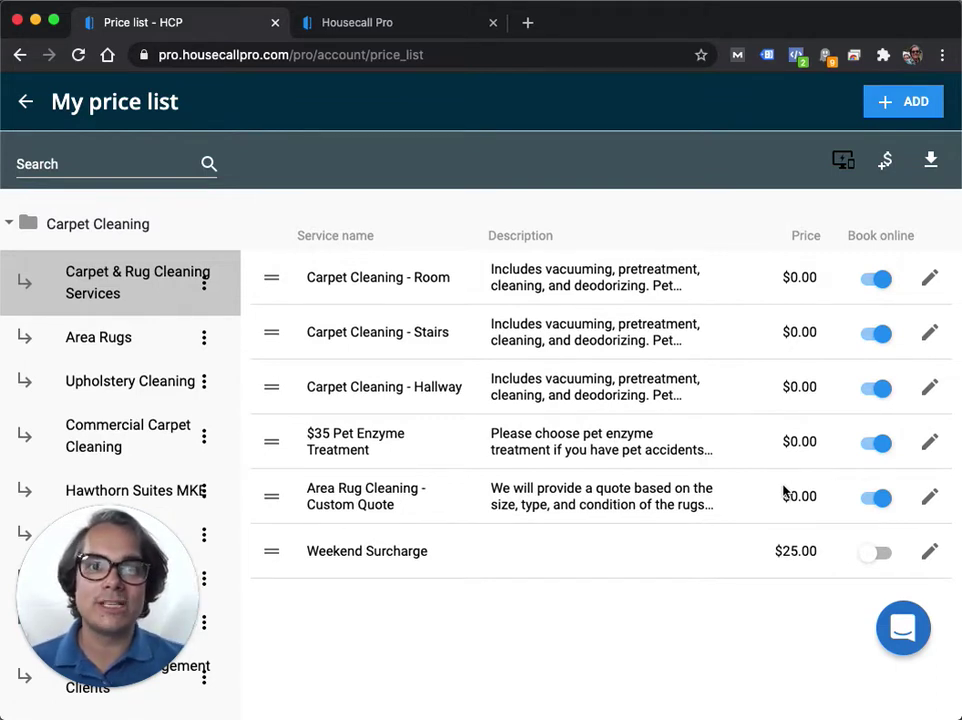
mouse_move(372, 176)
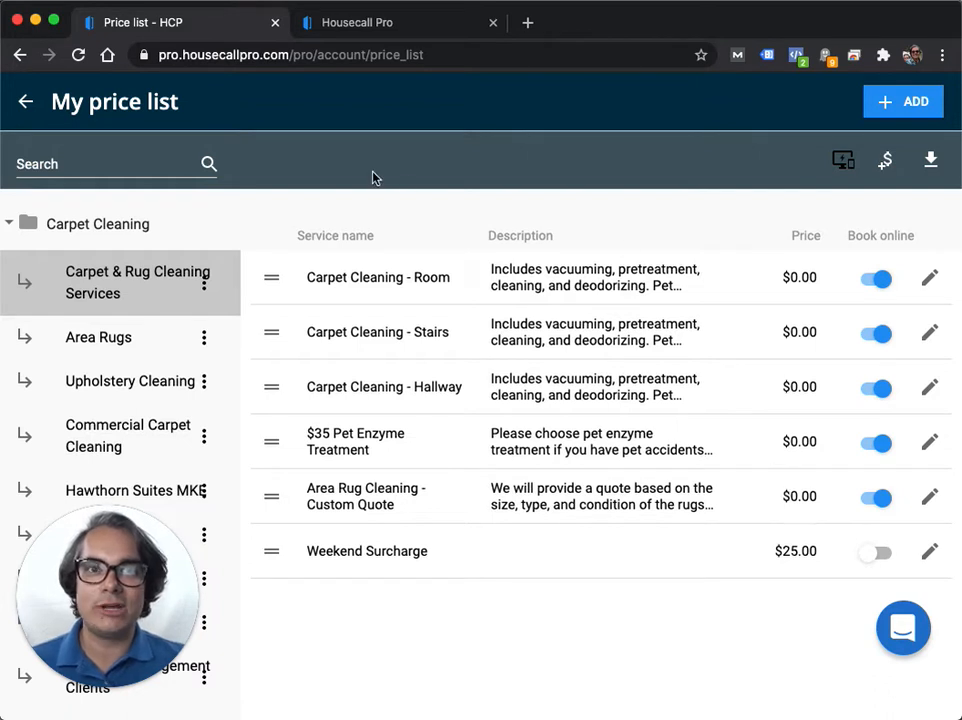
mouse_move(436, 364)
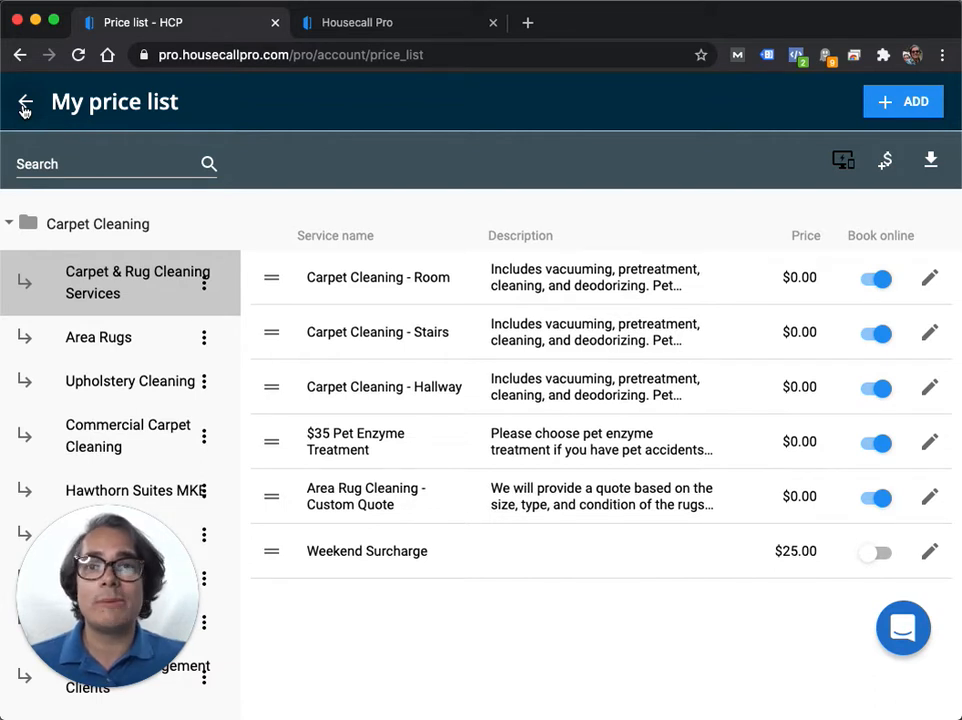
left_click(24, 104)
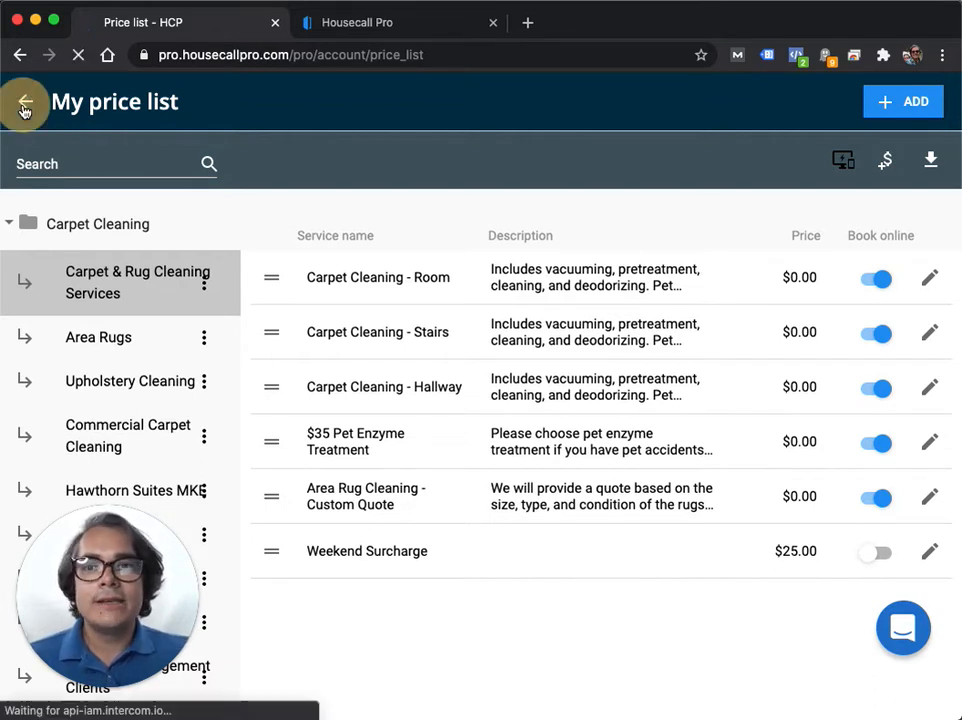
Review Business hours with the three Mon–Fri online booking windows between 9:00 am and 4:30 pm.
left_click(24, 102)
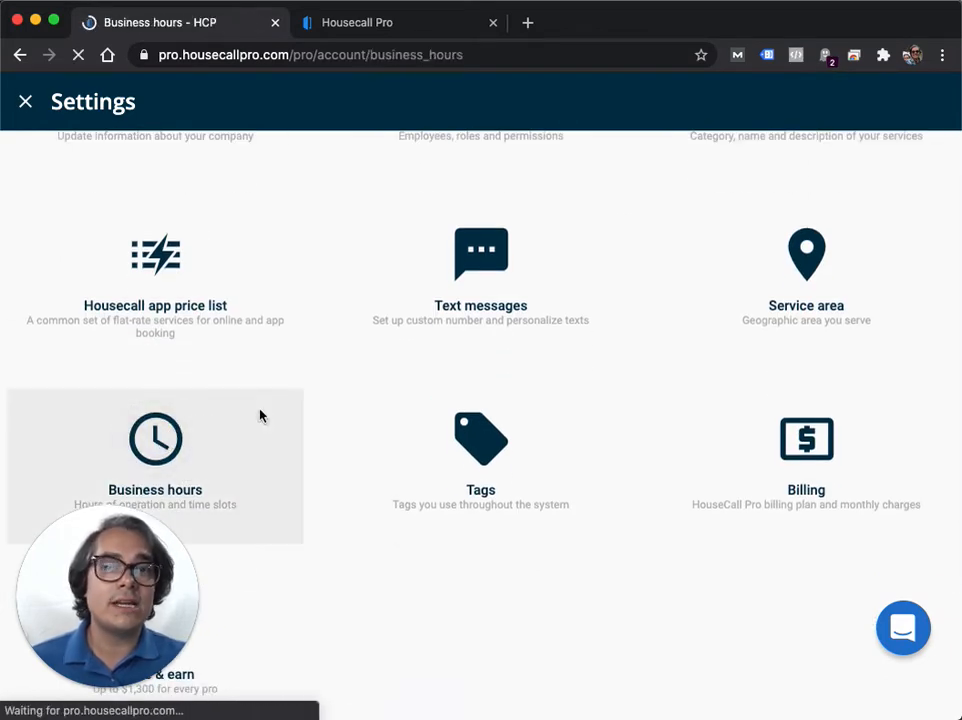
left_click(156, 464)
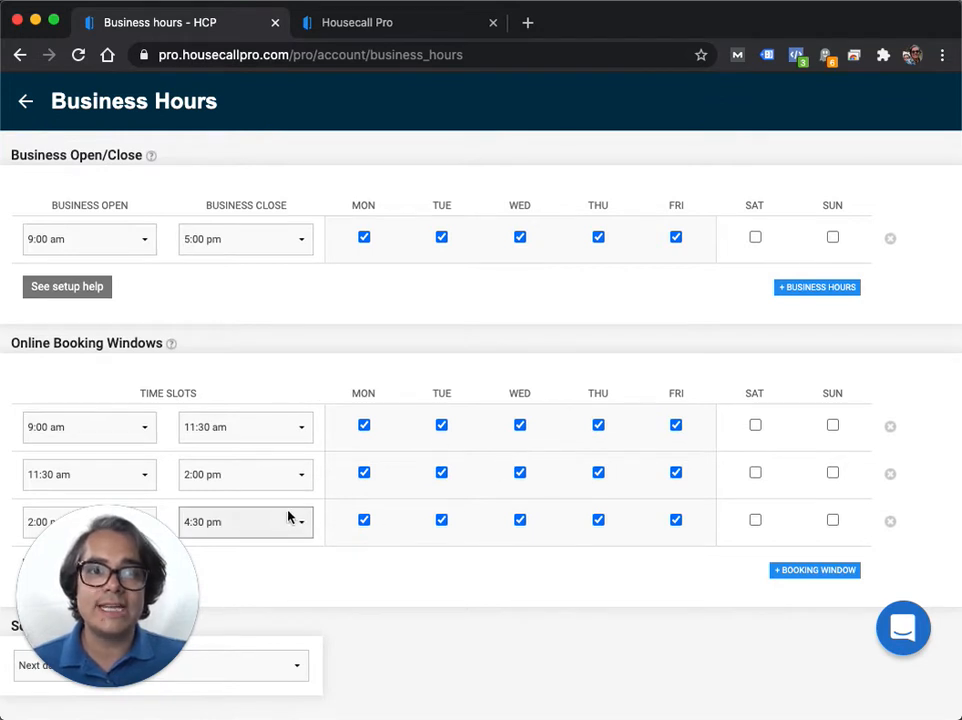
mouse_move(292, 388)
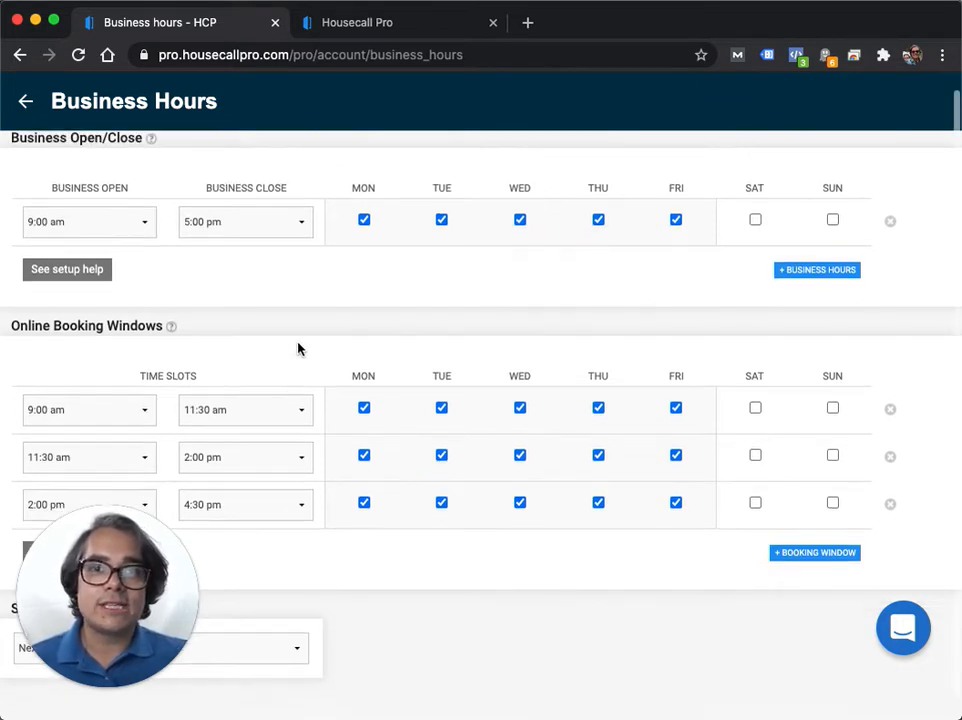
left_click(244, 408)
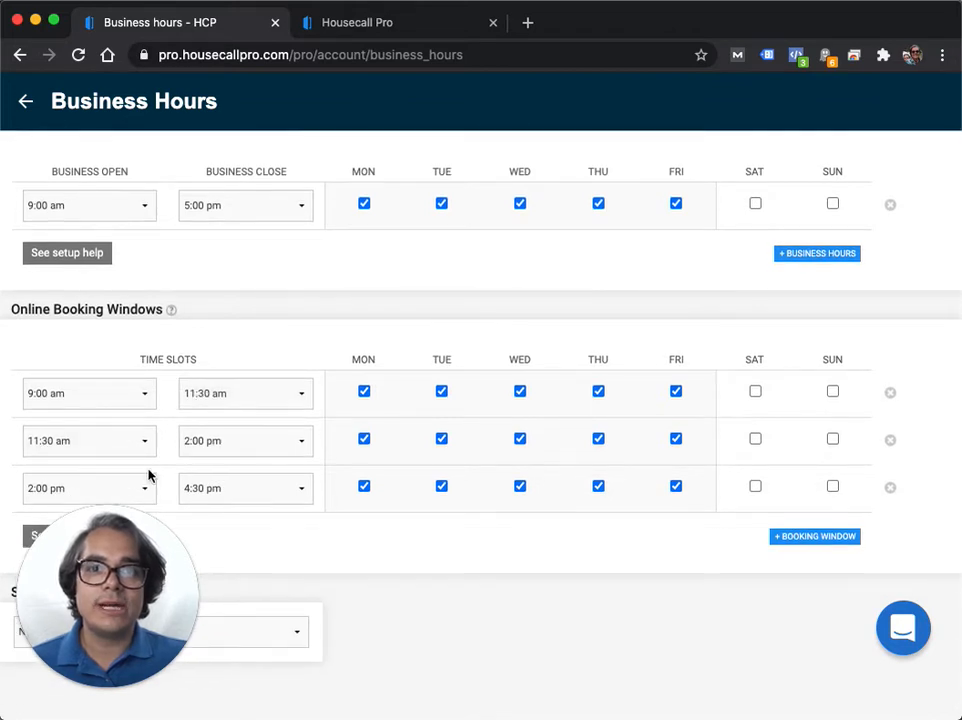
mouse_move(244, 488)
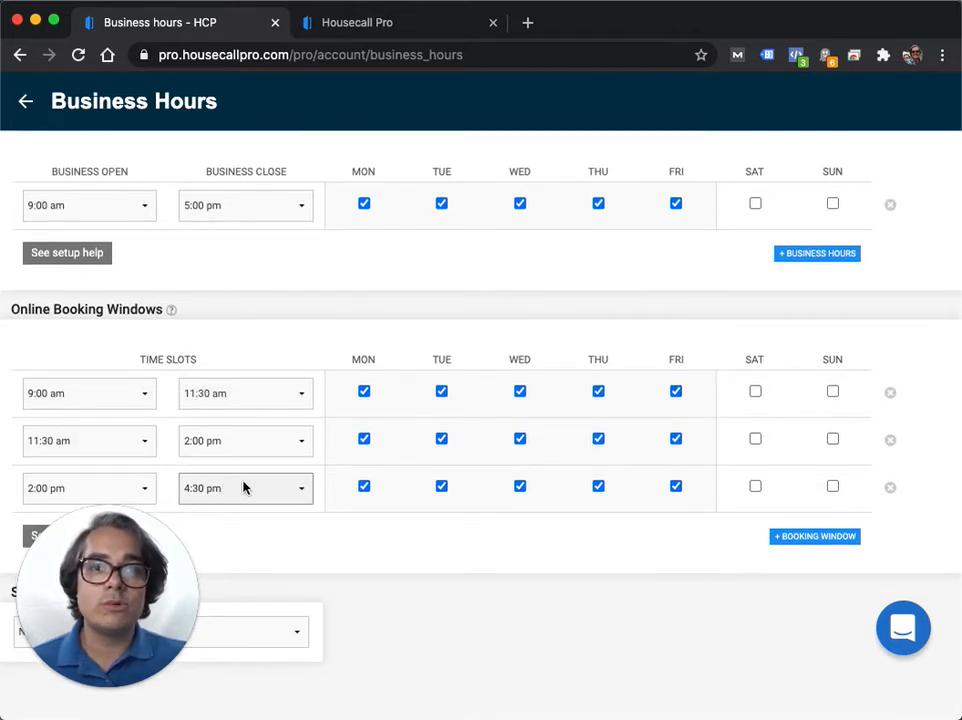
mouse_move(58, 376)
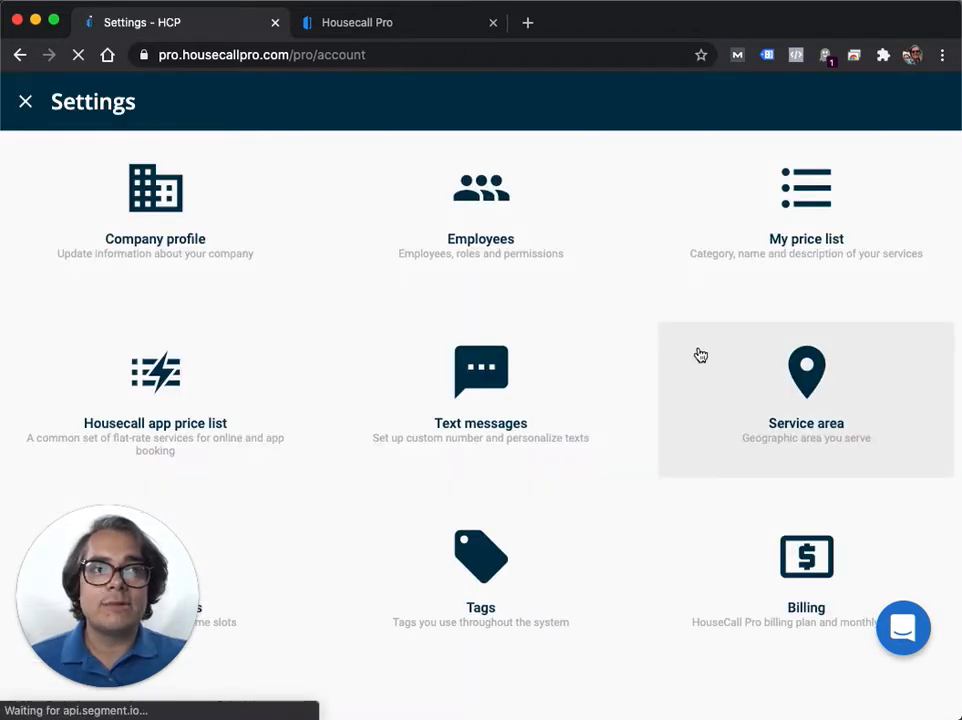
View the first admin employee's Online booking availability permission, then edit the third employee.
scroll("down", 3)
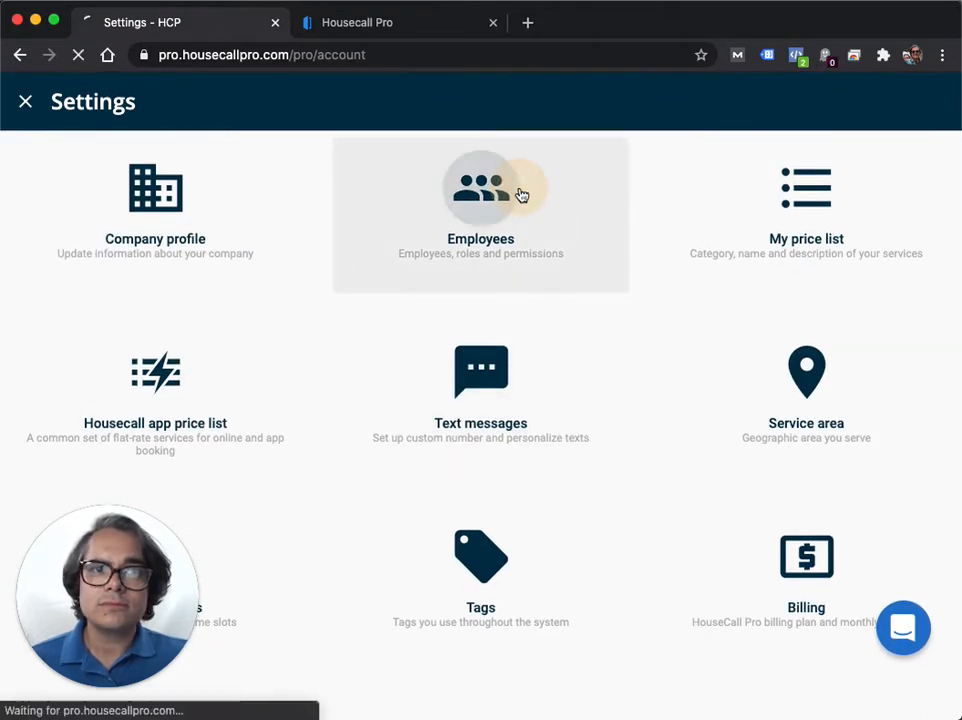
left_click(480, 190)
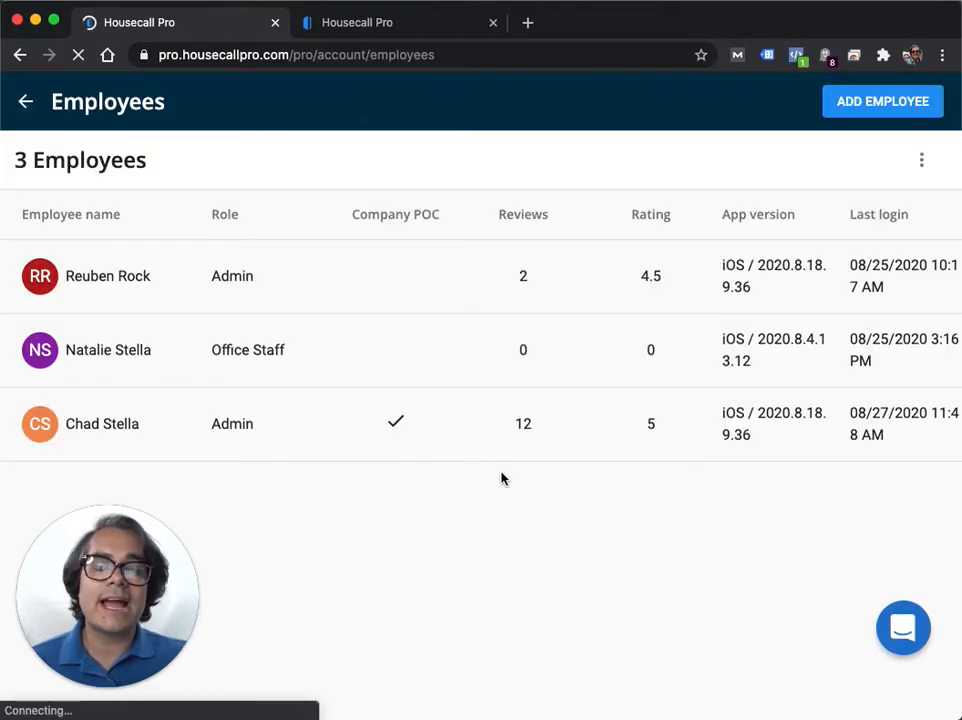
mouse_move(470, 432)
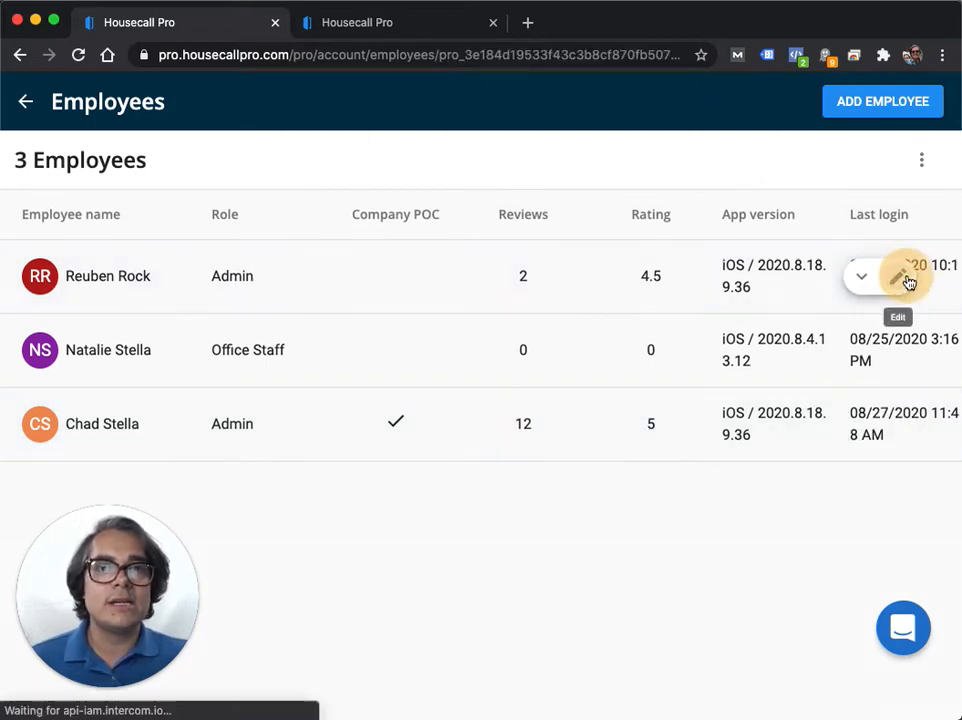
left_click(900, 276)
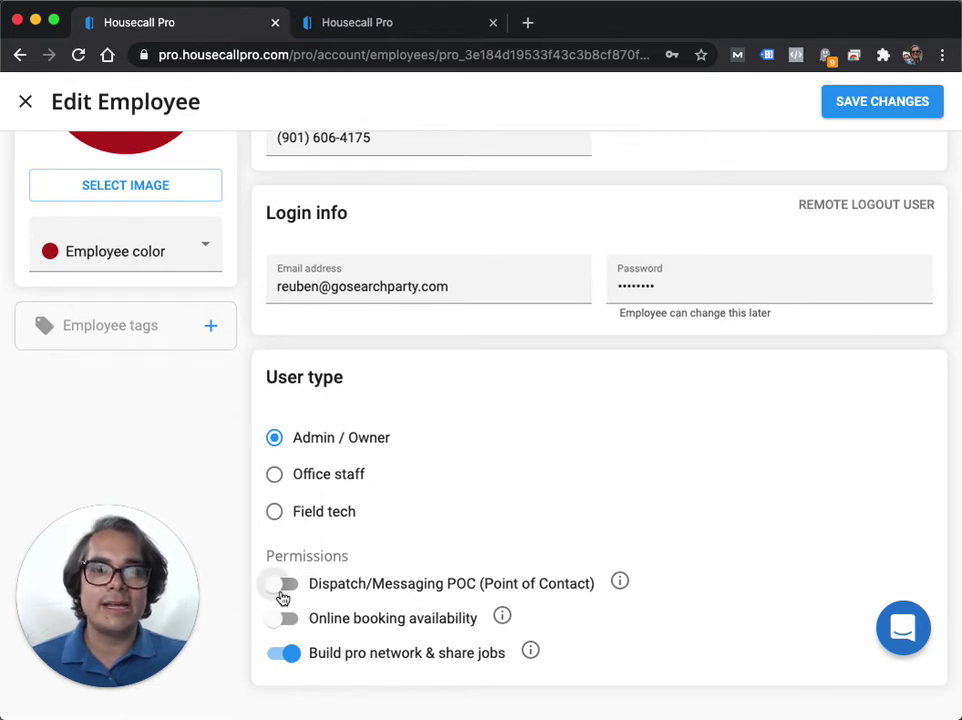
mouse_move(388, 632)
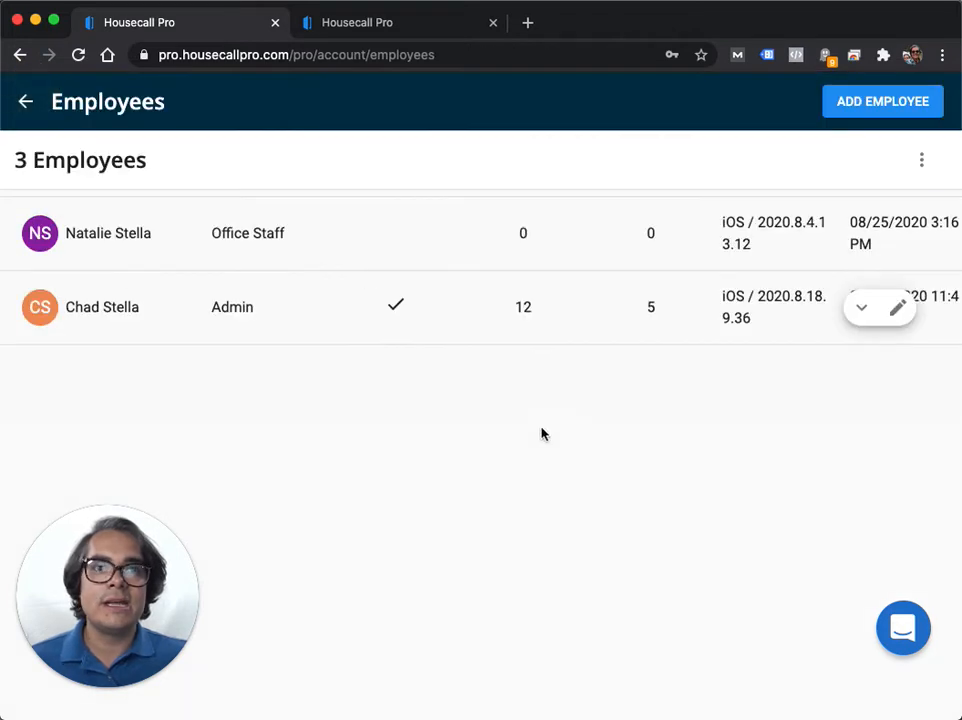
left_click(896, 308)
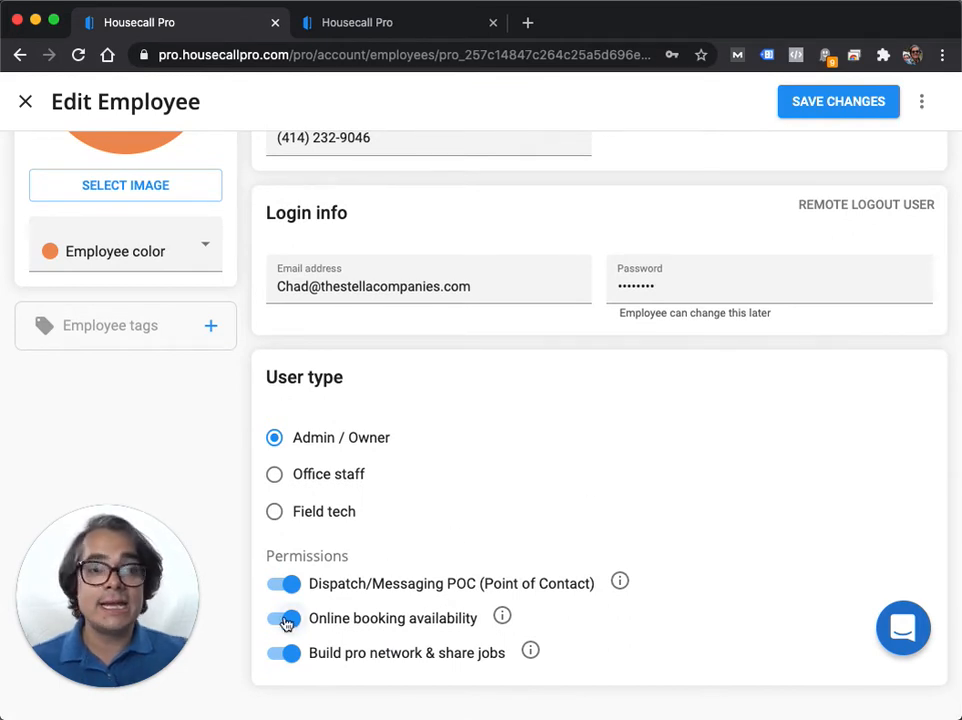
mouse_move(256, 524)
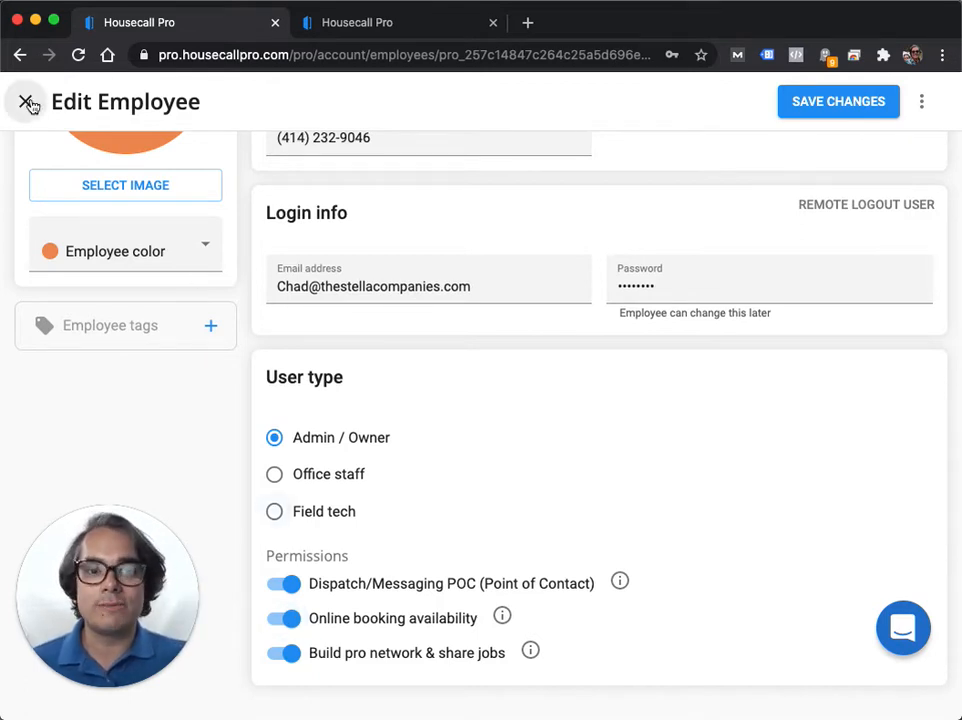
Switch on Online booking availability for the third employee and return to Employees.
left_click(26, 100)
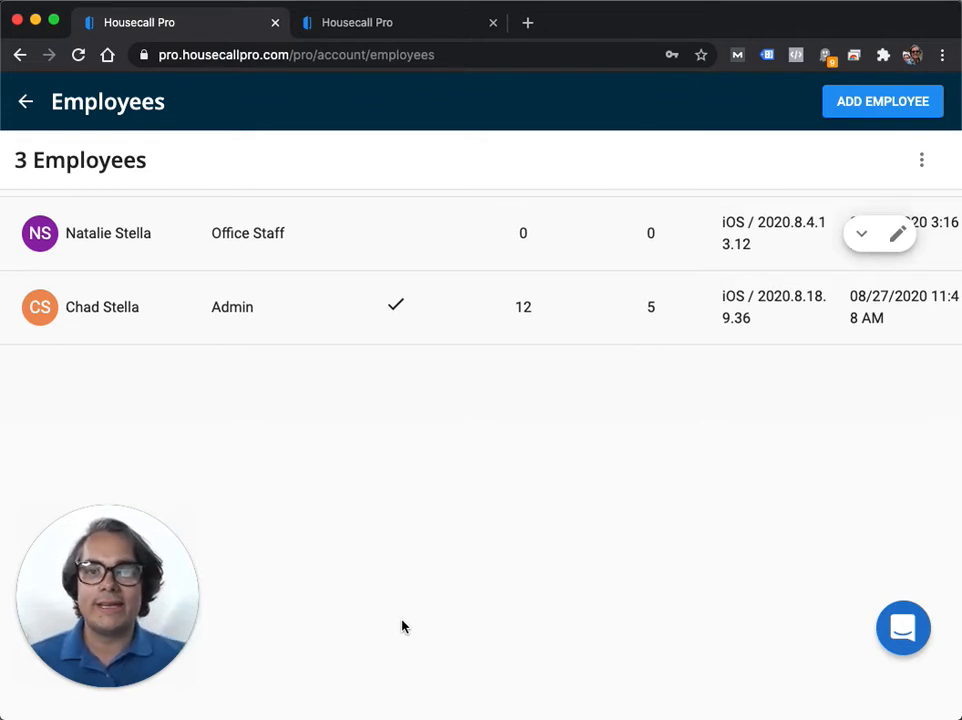
mouse_move(64, 100)
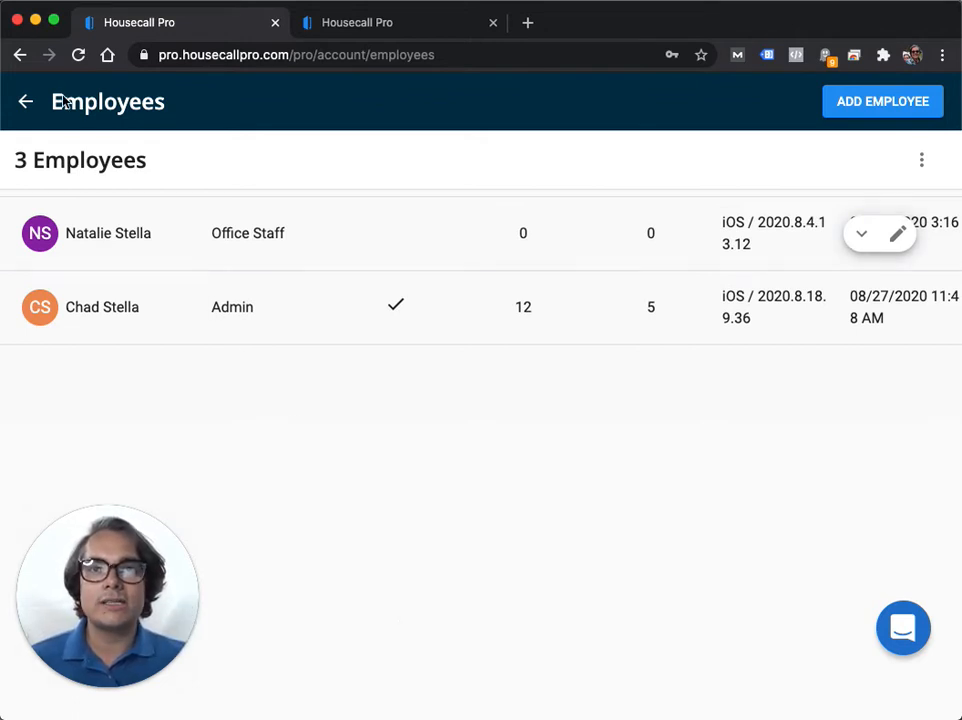
Return to the dashboard and show the + NEW menu of job, estimate, event and customer.
left_click(24, 100)
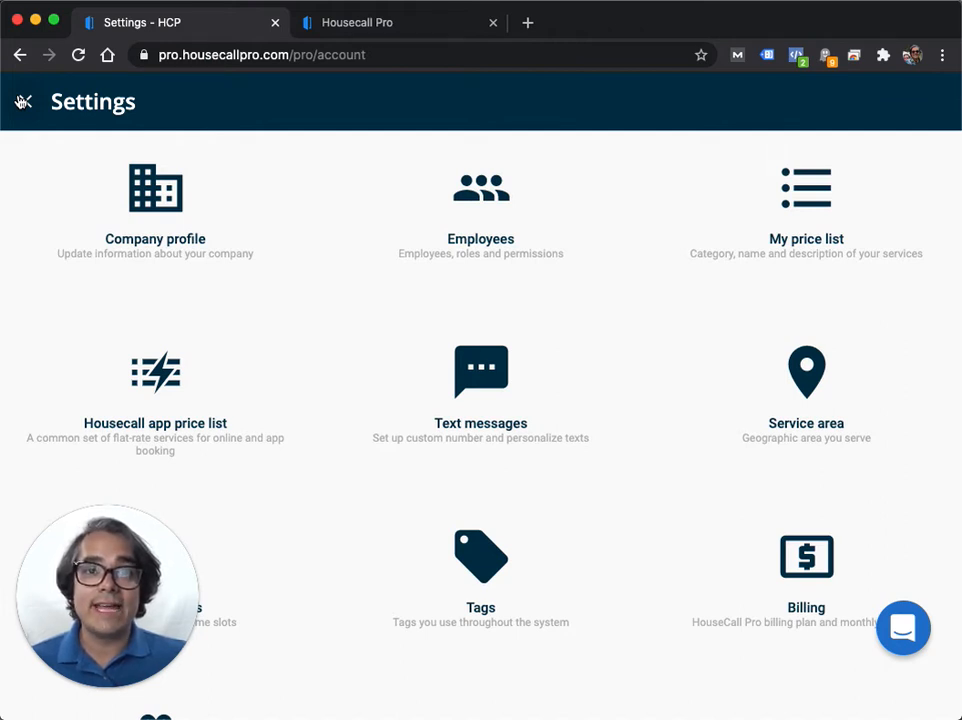
left_click(22, 100)
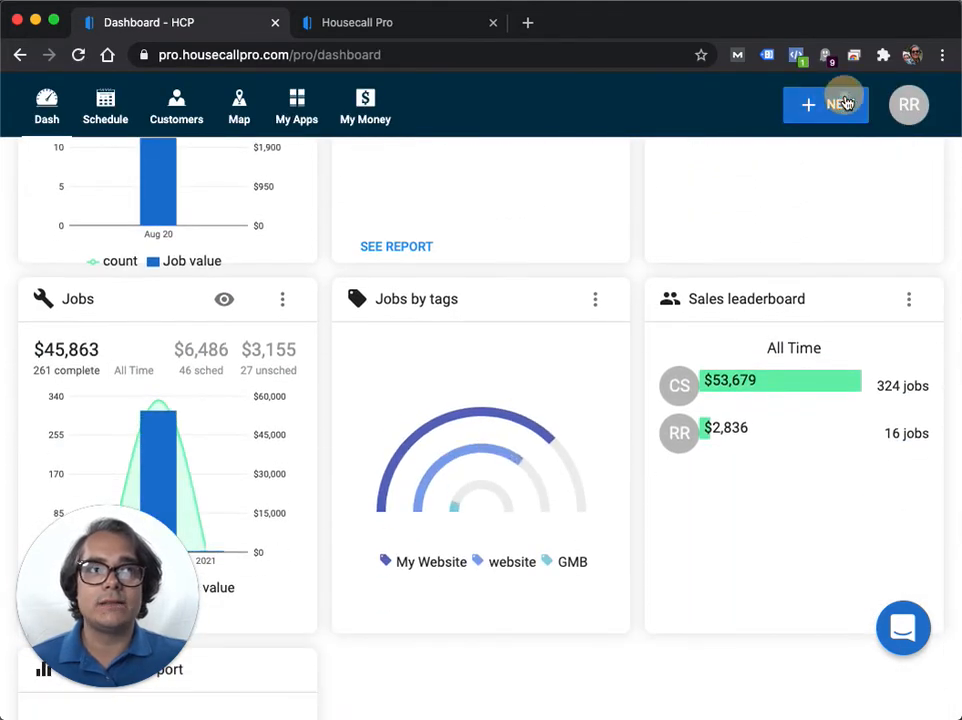
left_click(824, 104)
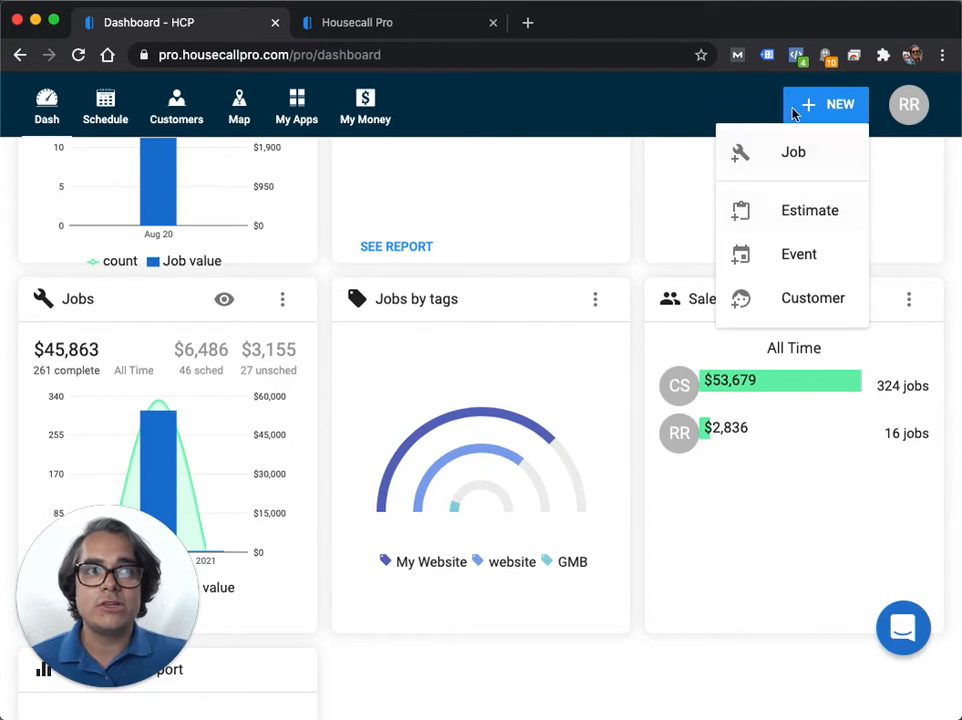
mouse_move(768, 278)
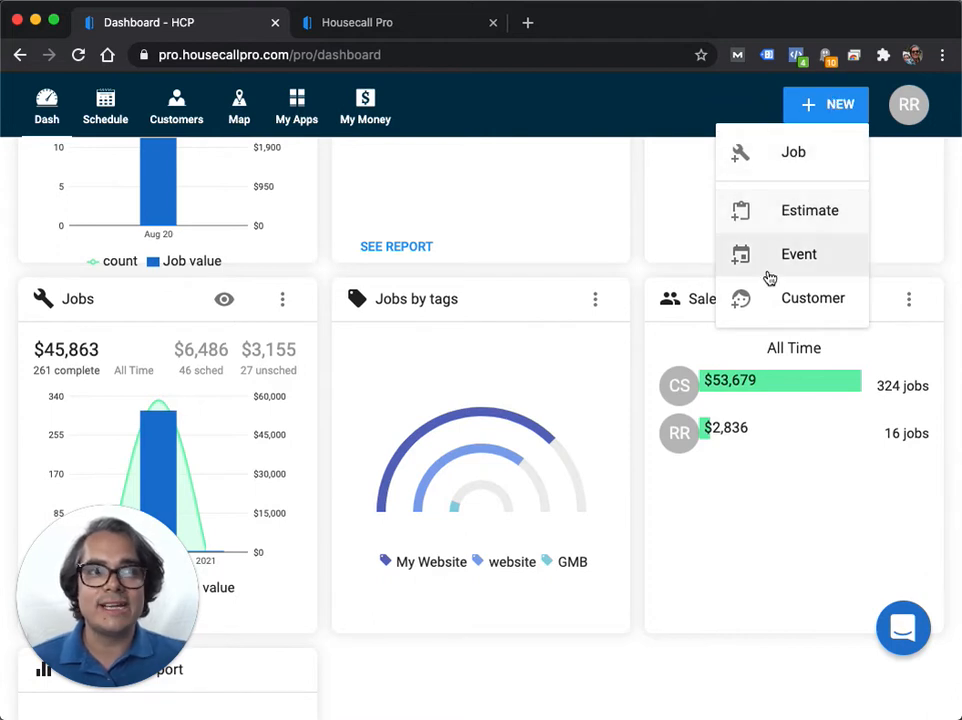
Start a blank Add event form for blocking off schedule time.
left_click(800, 252)
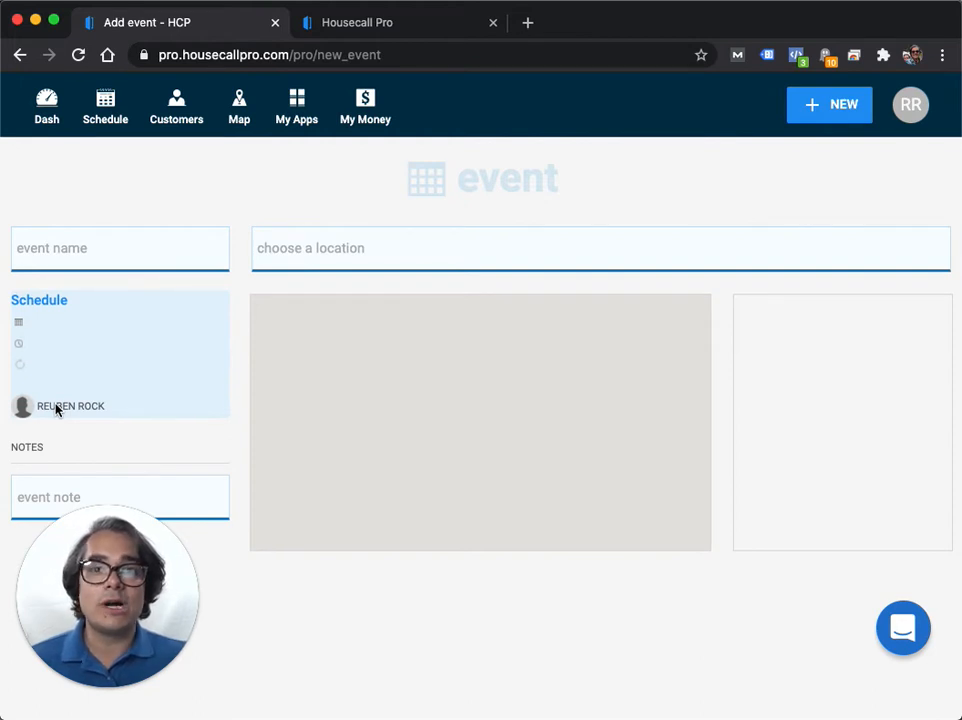
mouse_move(104, 388)
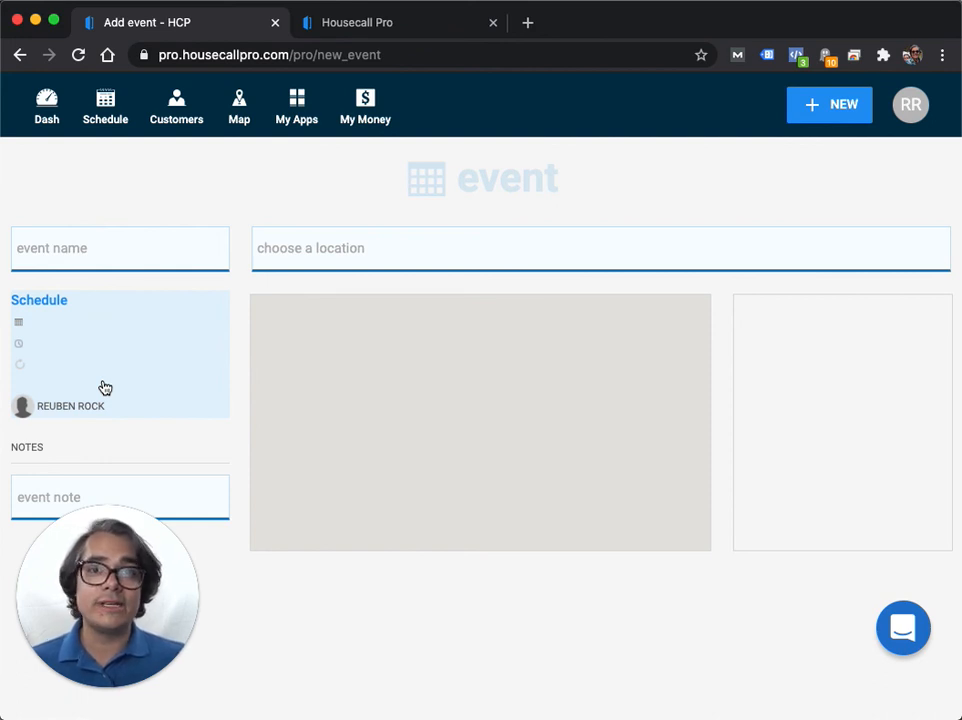
mouse_move(62, 352)
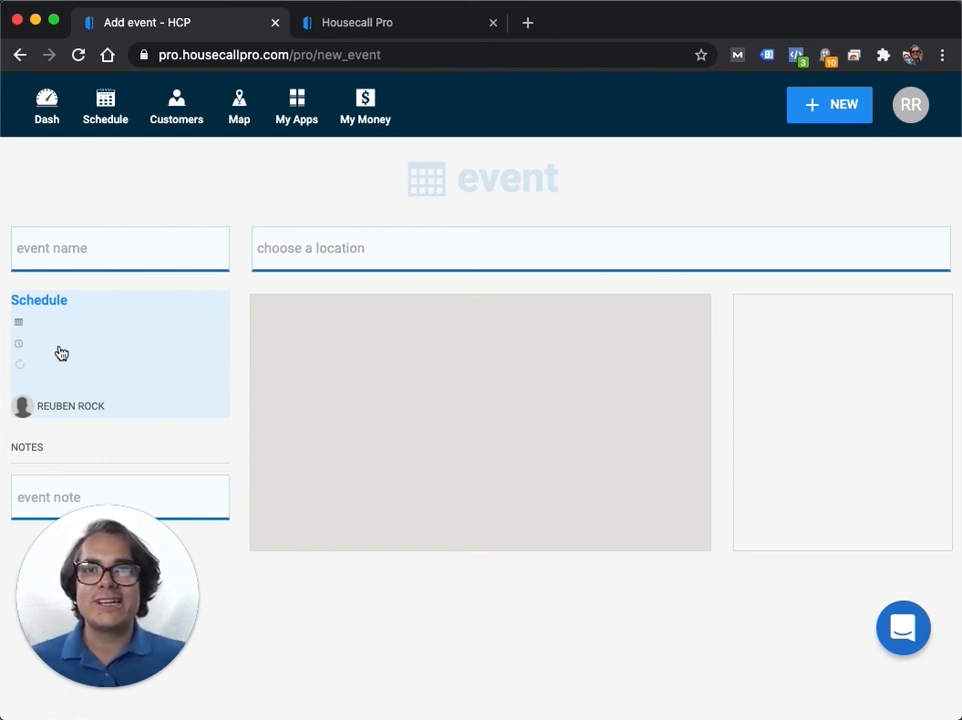